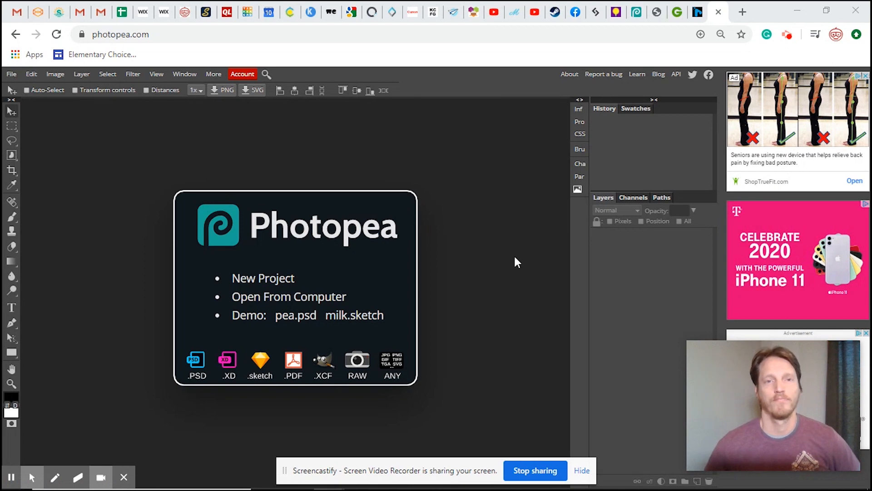
mouse_move(427, 255)
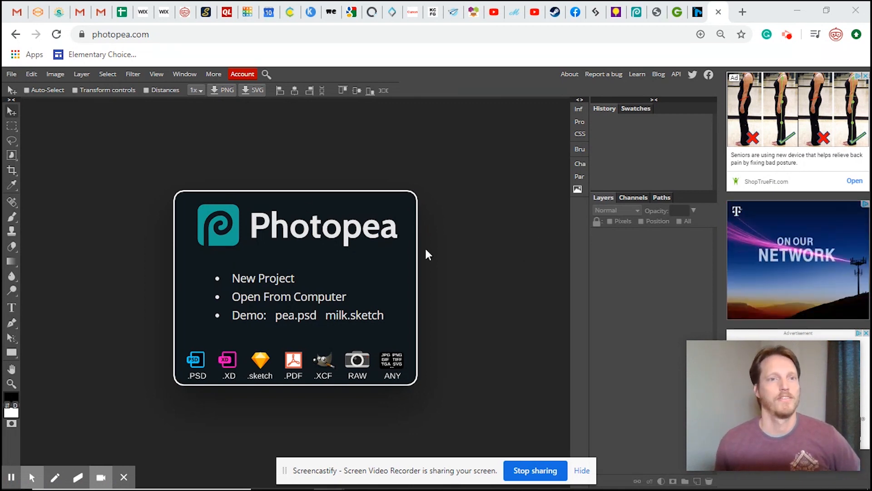
mouse_move(204, 114)
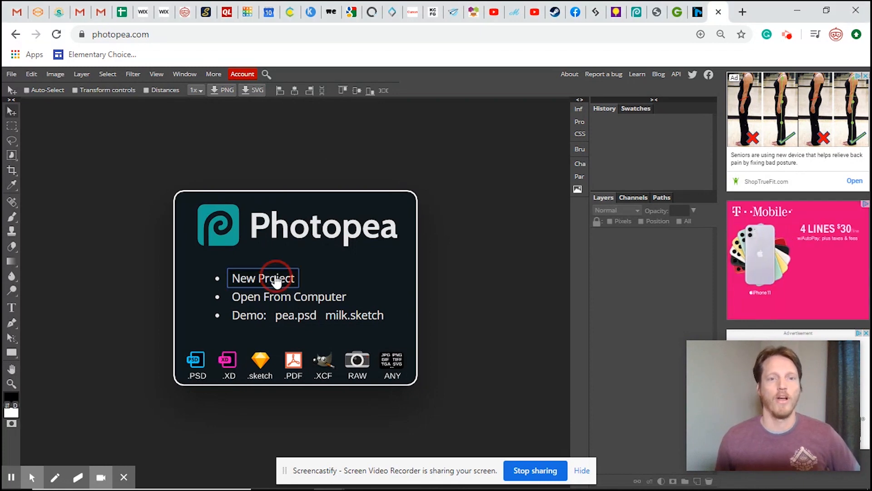
Start a new project using the Instagram 1080 × 1080 px preset
left_click(263, 279)
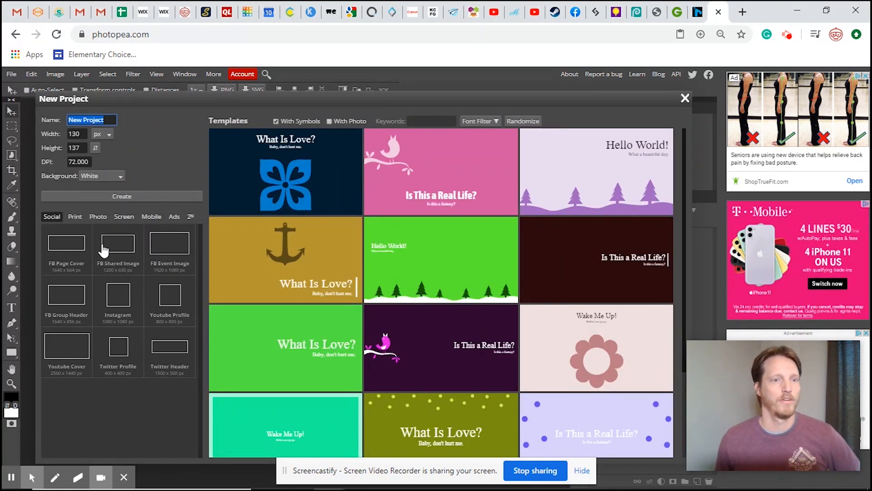
mouse_move(117, 292)
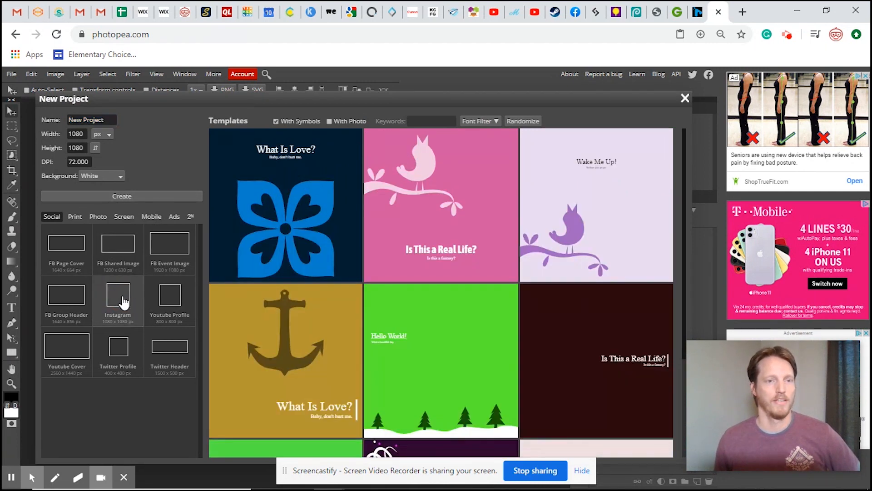
mouse_move(500, 175)
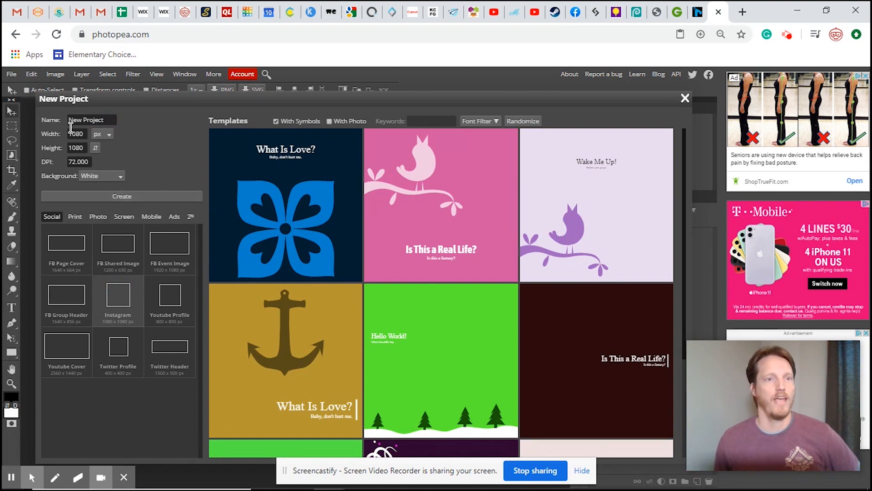
left_click(78, 162)
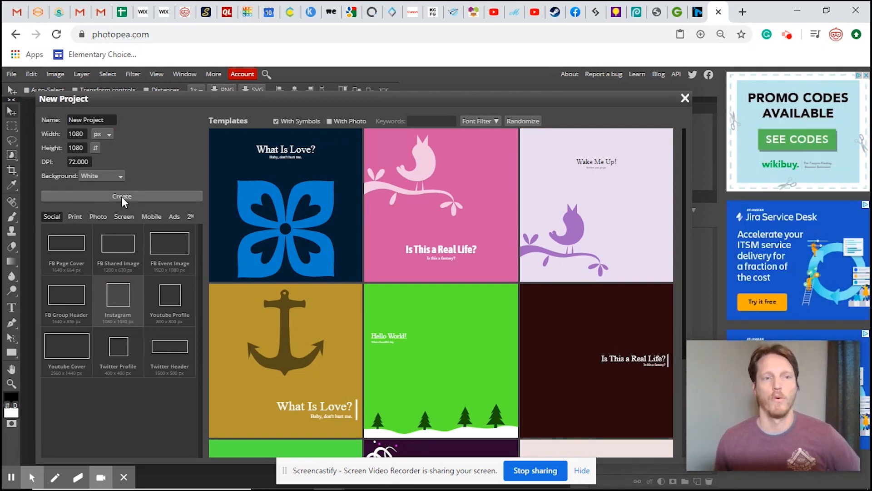
Confirm the New Project dialog to get a blank white 1080 × 1080 document
left_click(121, 196)
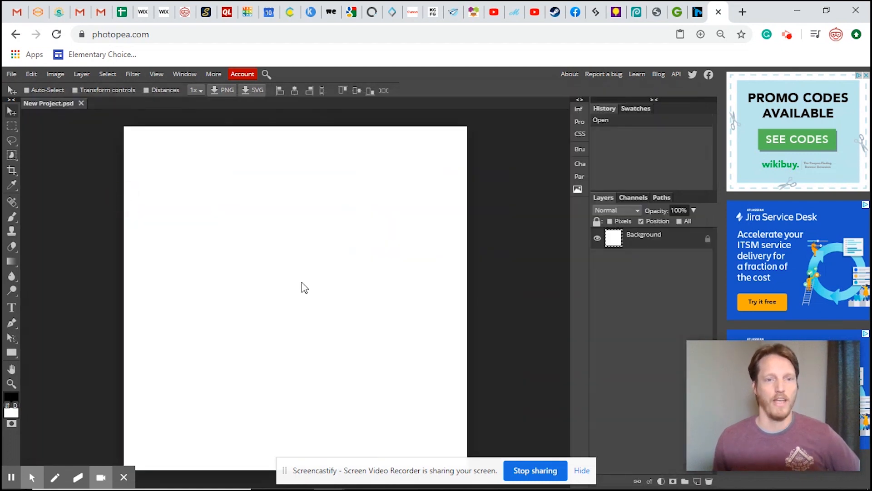
mouse_move(287, 269)
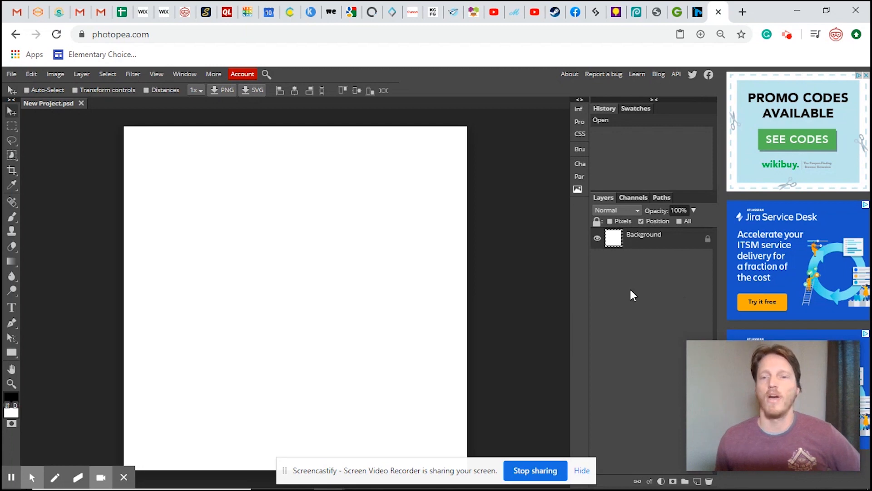
mouse_move(380, 277)
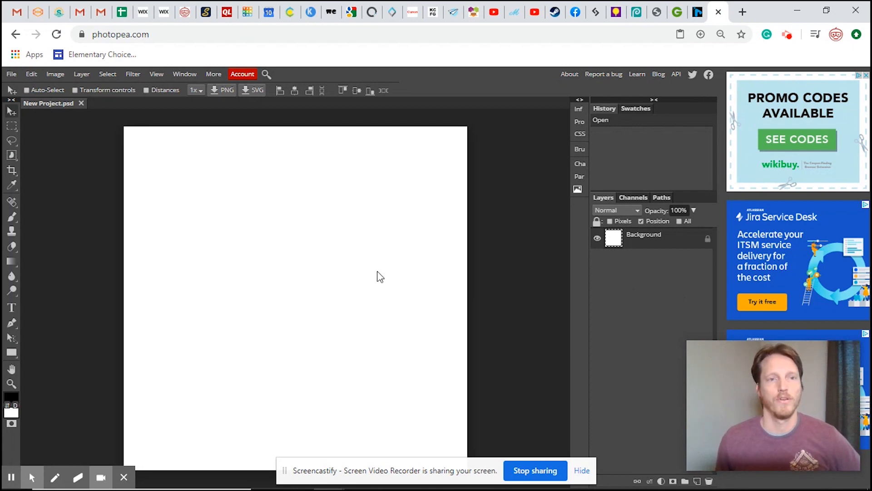
mouse_move(22, 82)
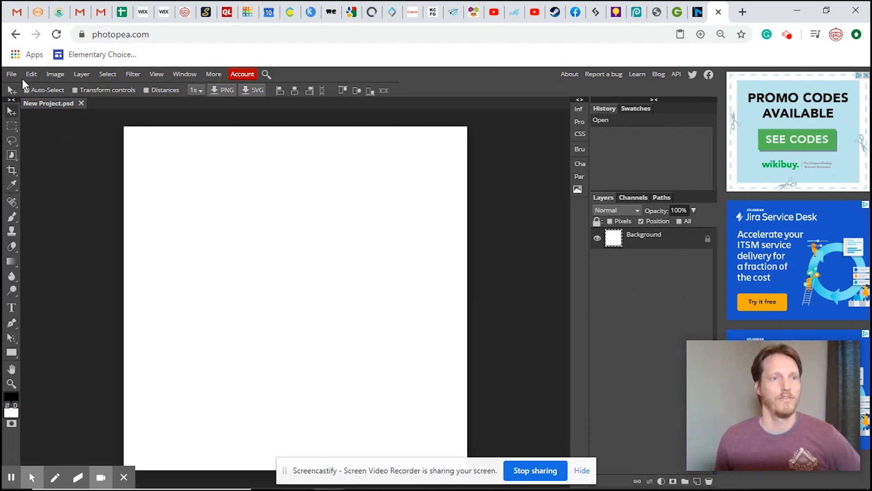
Use File > Open & Place to reach Videos > Linc and Leah Video Game > Pictures
left_click(10, 74)
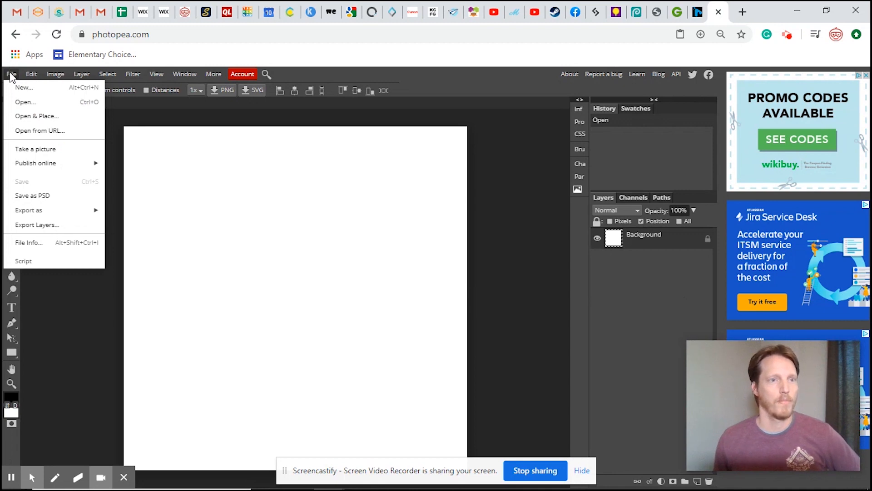
mouse_move(37, 116)
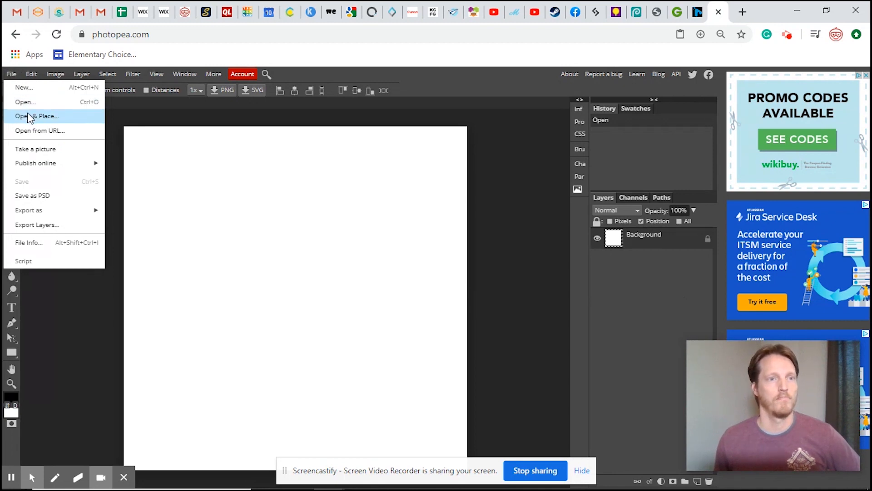
left_click(37, 116)
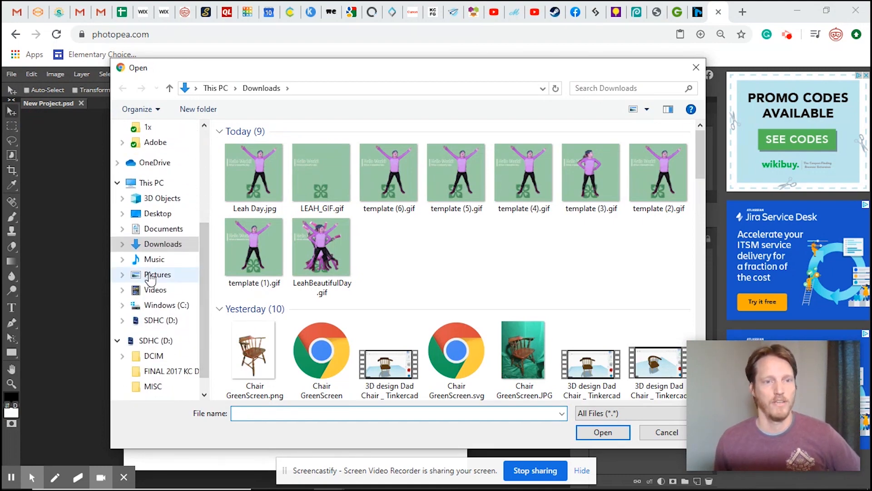
left_click(155, 290)
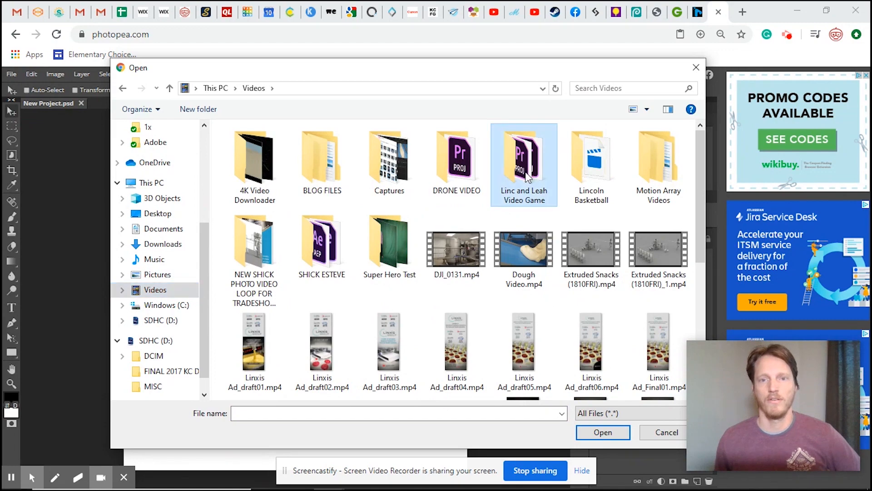
double_click(523, 158)
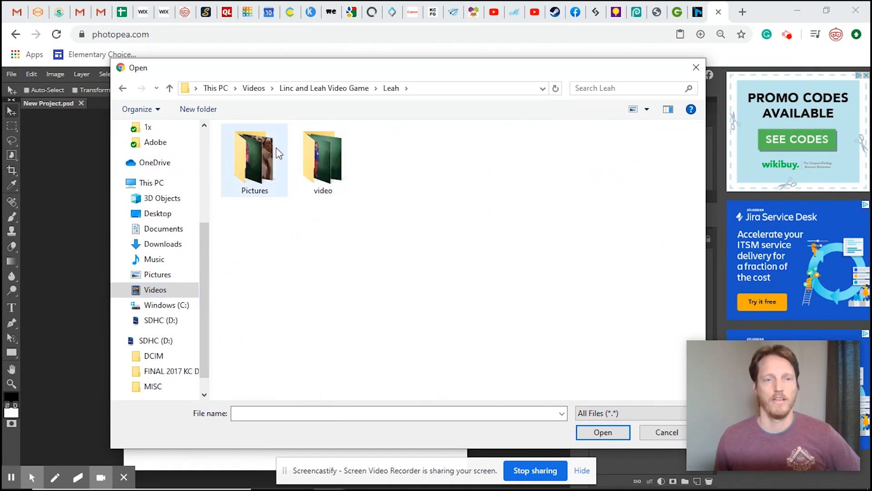
double_click(255, 158)
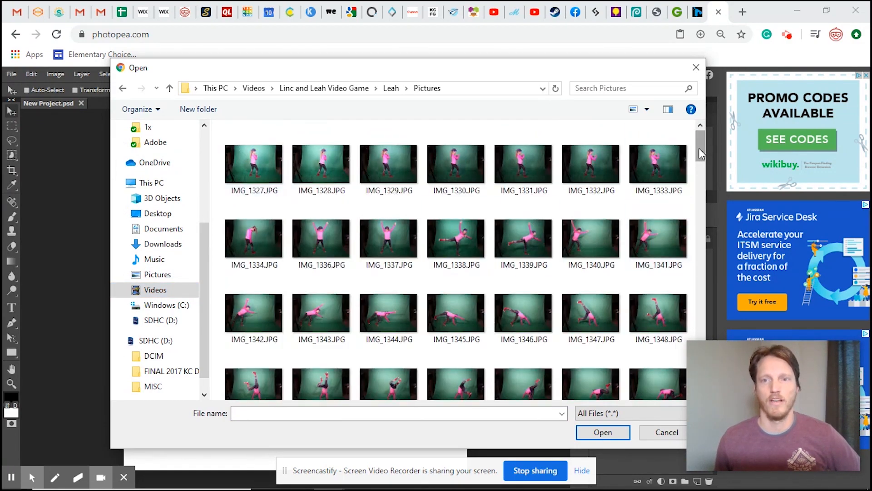
Select the Leah Pillow Fight1, Fight2, Fight3 and Fight4 images
scroll("down", 3)
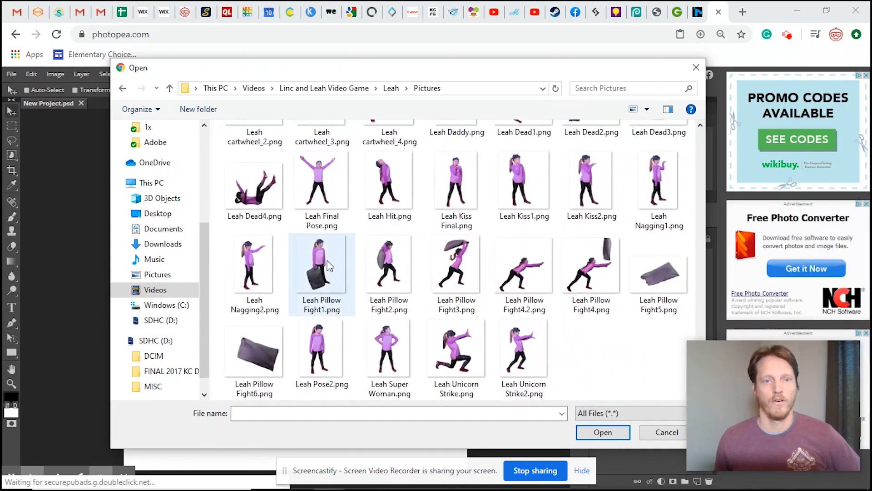
left_click(389, 262)
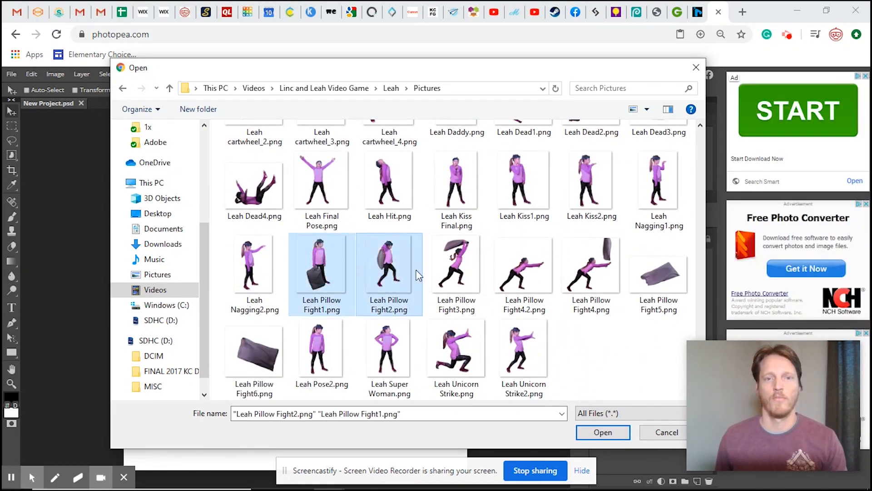
left_click(456, 262)
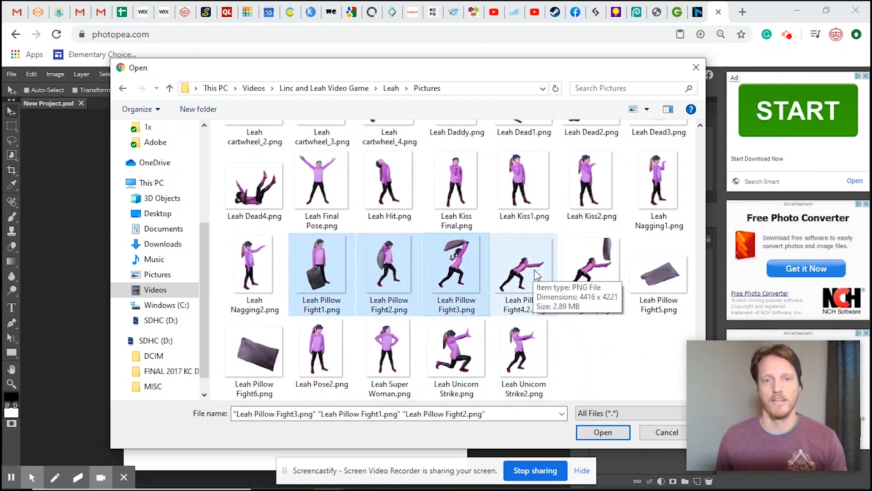
left_click(592, 266)
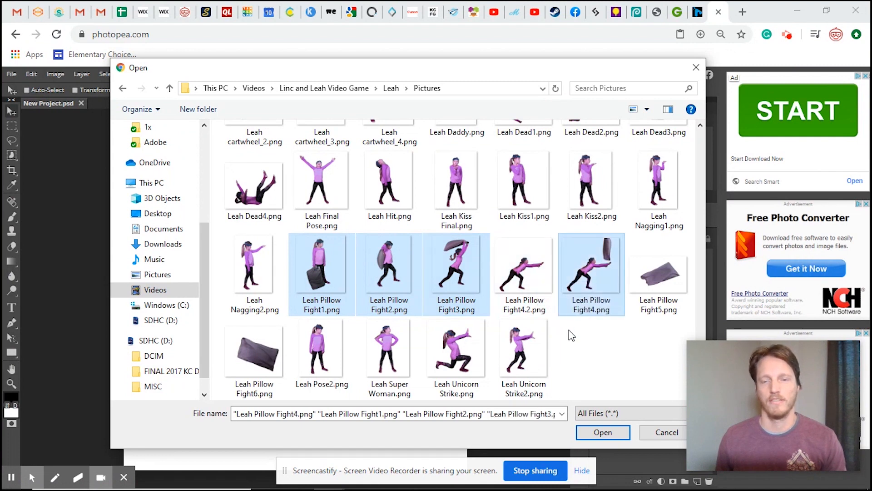
left_click(389, 347)
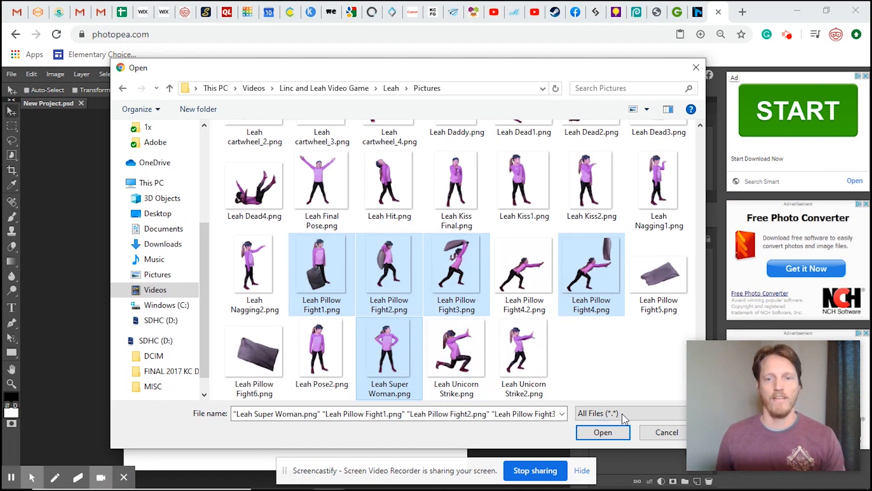
Place the chosen Leah images into the square project
left_click(602, 432)
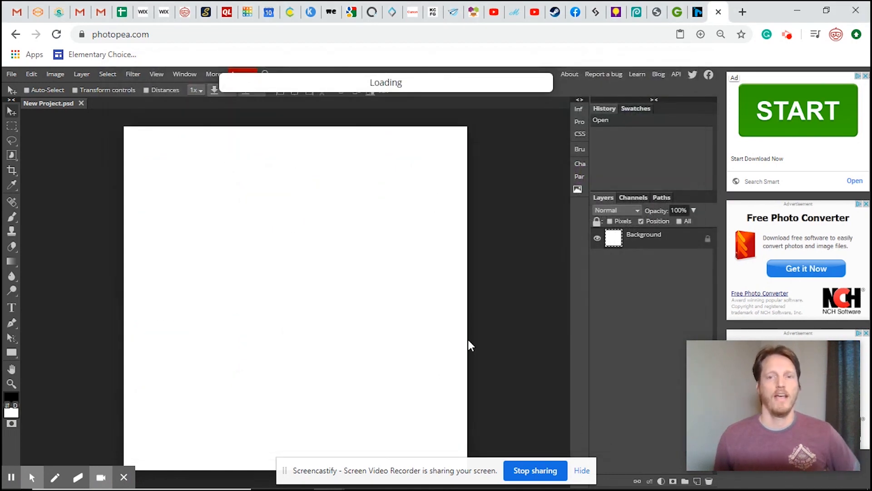
mouse_move(636, 272)
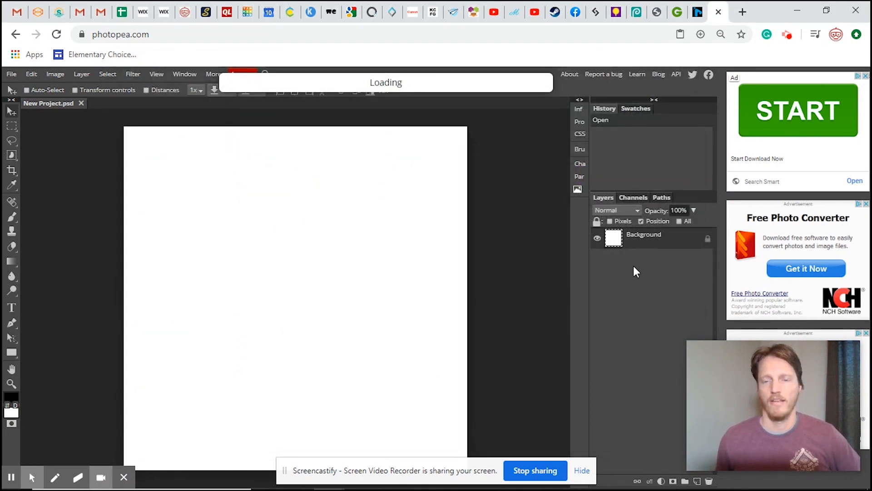
mouse_move(616, 321)
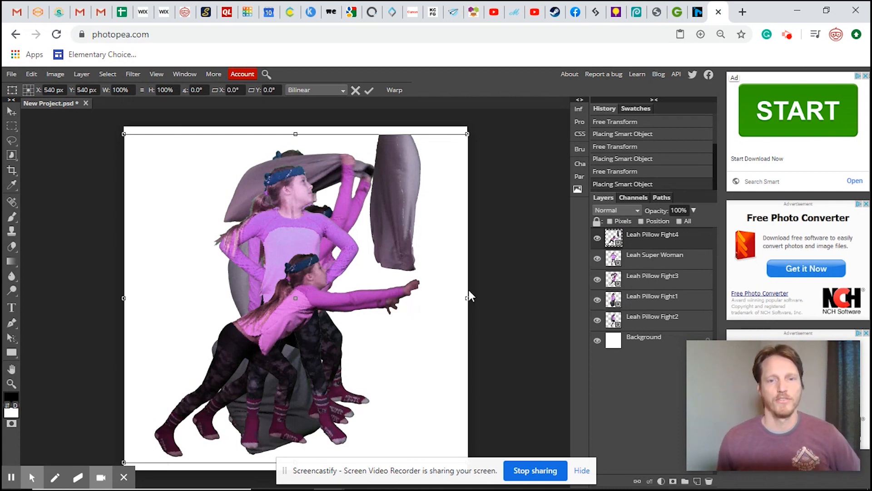
mouse_move(645, 350)
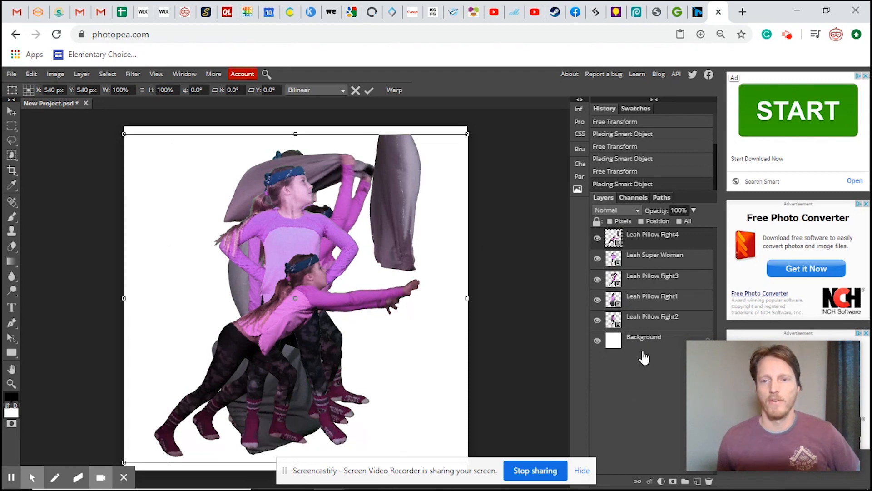
mouse_move(636, 341)
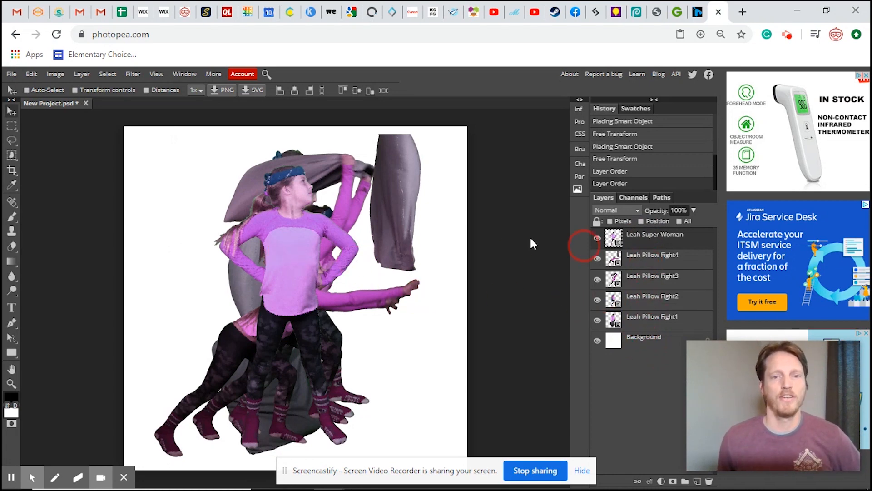
mouse_move(656, 314)
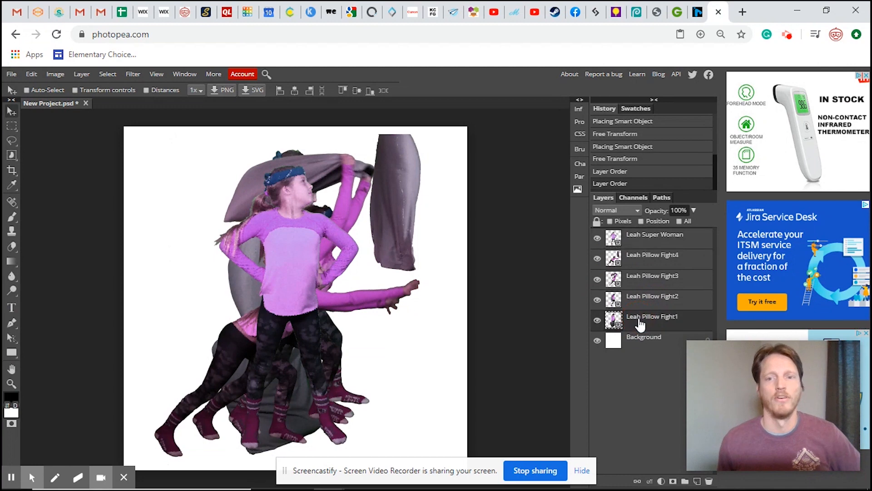
Add an _a_ prefix to each Leah layer name, from Pillow Fight1 to Super Woman
double_click(652, 317)
type("_a_")
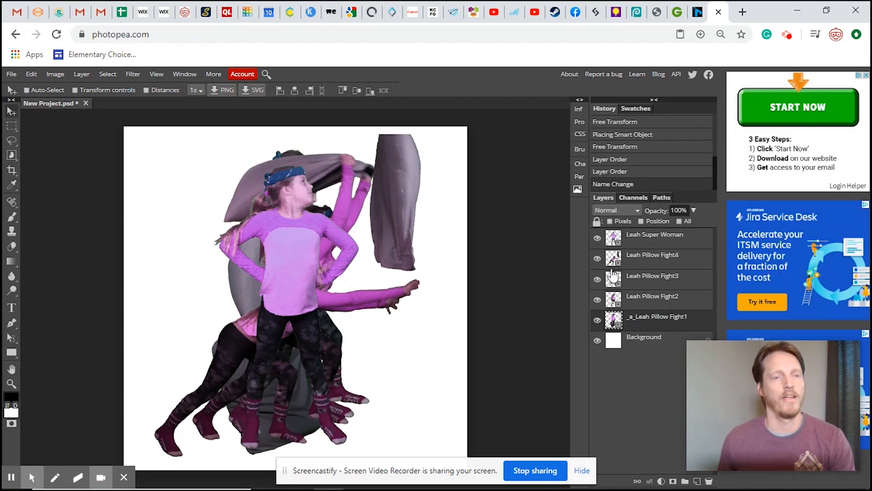
mouse_move(612, 334)
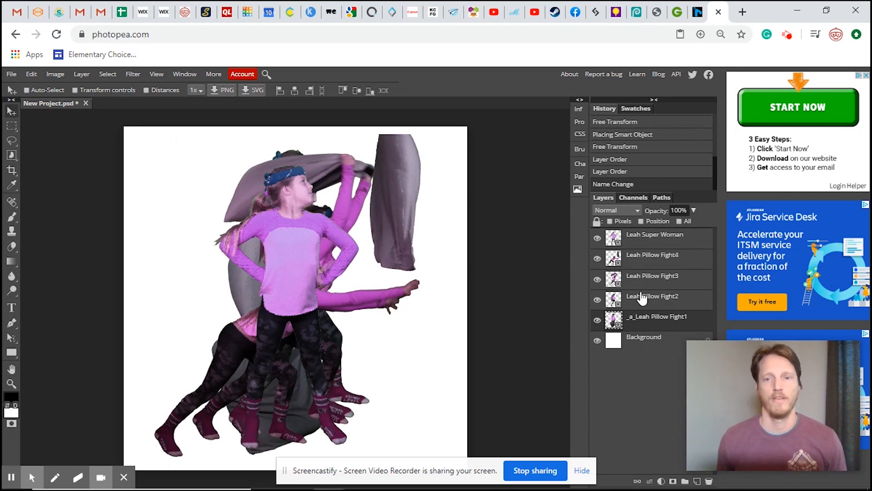
mouse_move(642, 300)
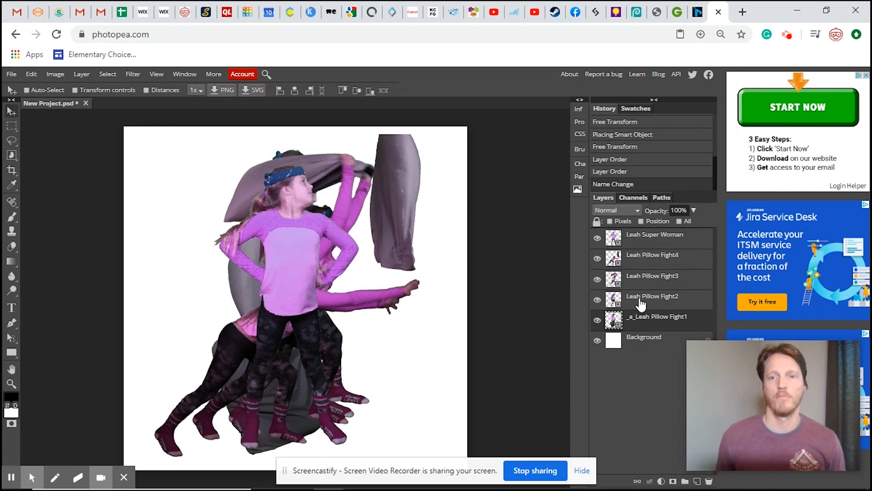
double_click(652, 295)
type("_a_")
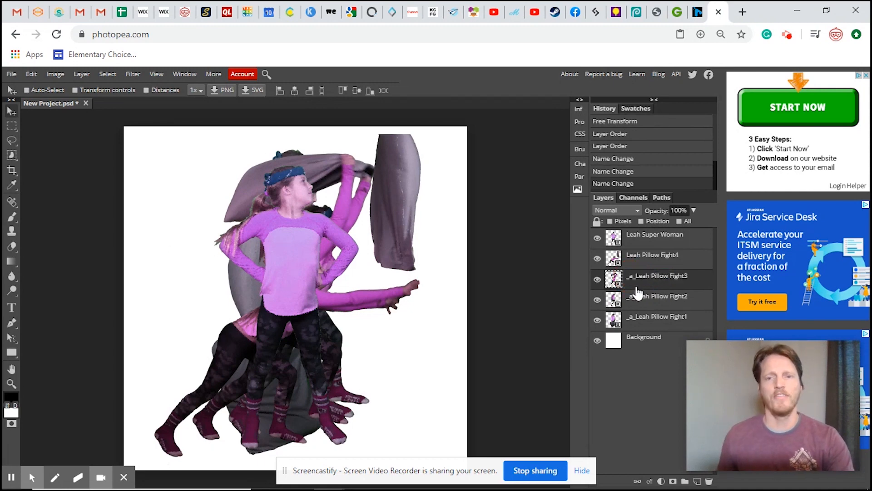
double_click(652, 255)
type("_a_")
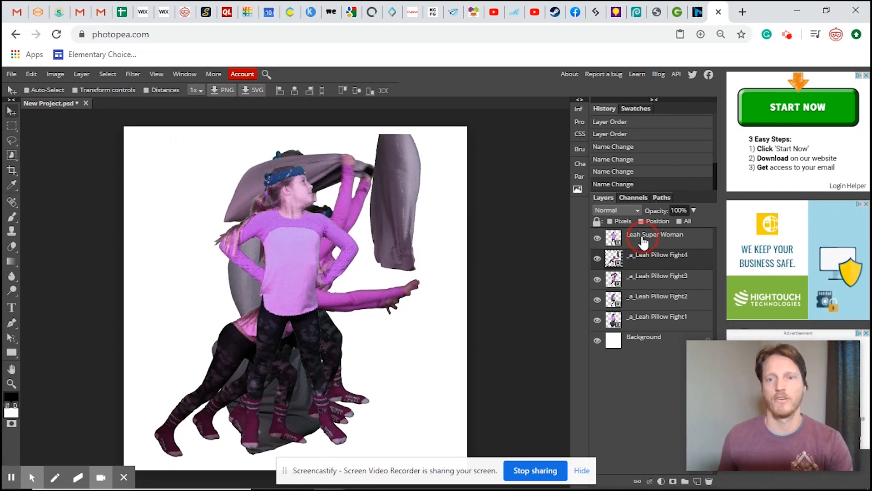
double_click(655, 234)
type("_a_")
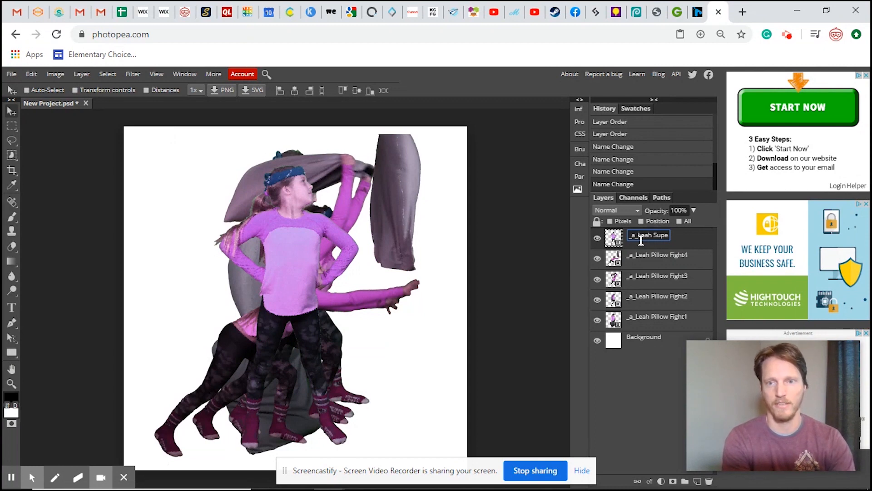
key("Enter")
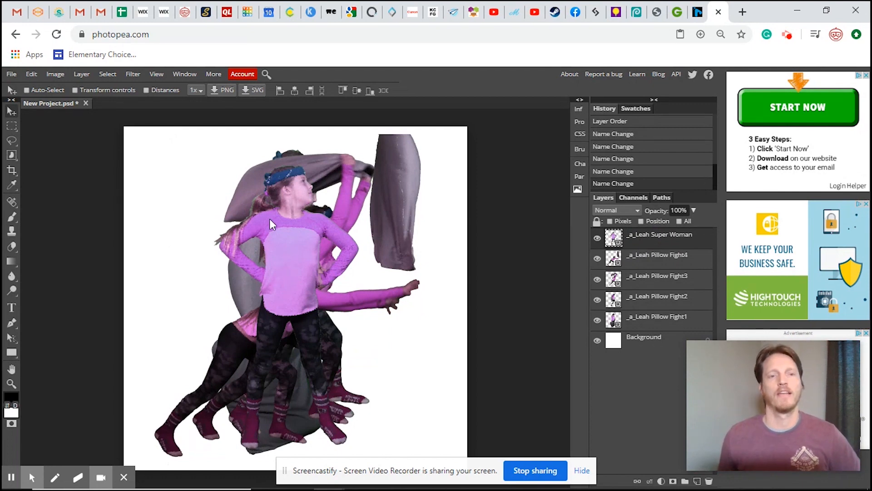
mouse_move(231, 259)
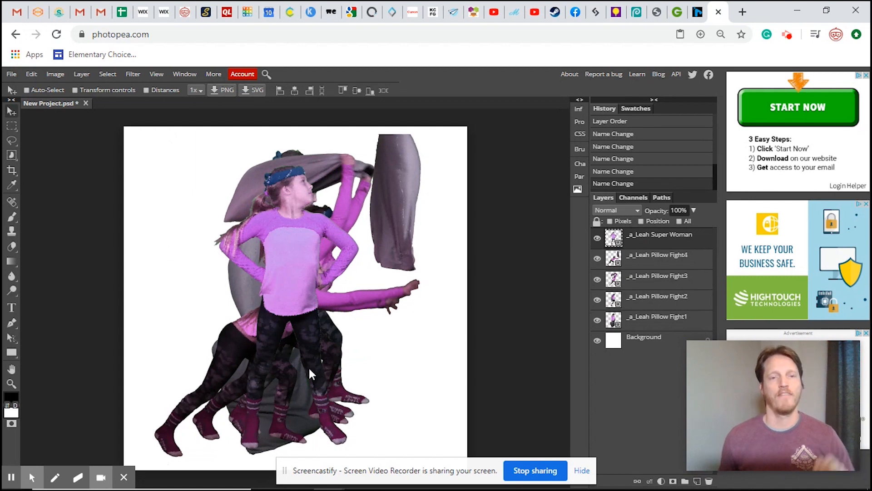
mouse_move(324, 370)
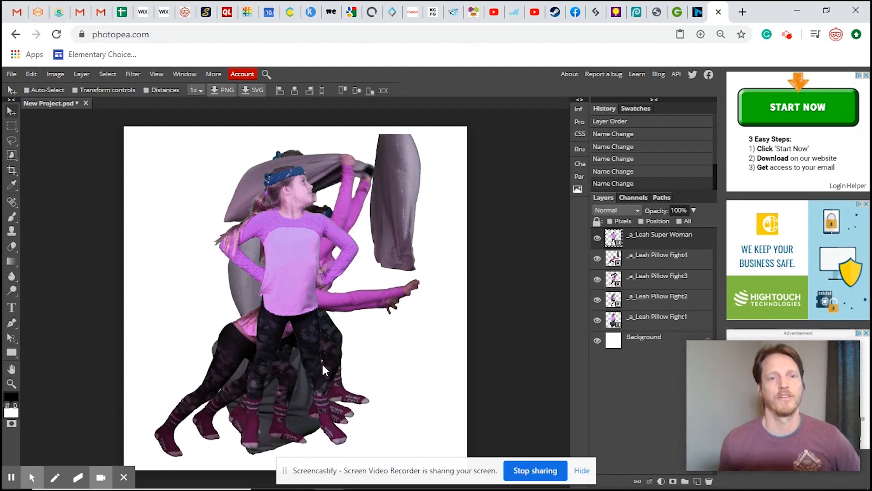
mouse_move(636, 317)
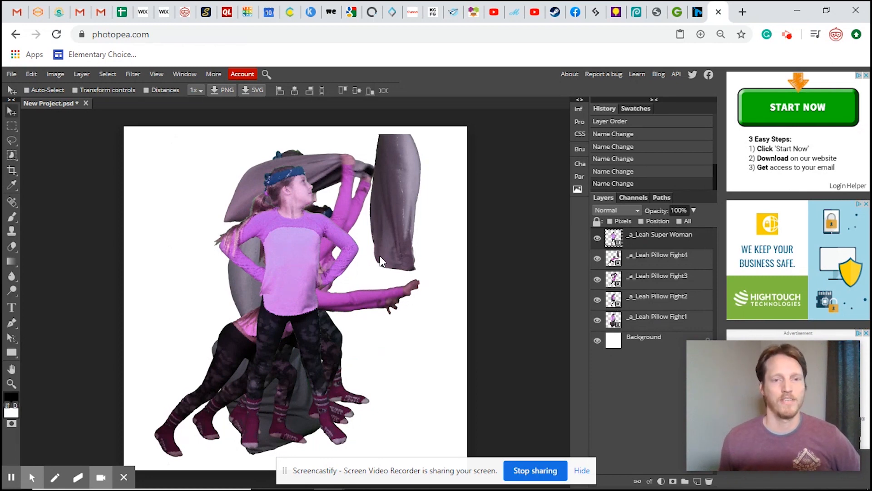
mouse_move(645, 326)
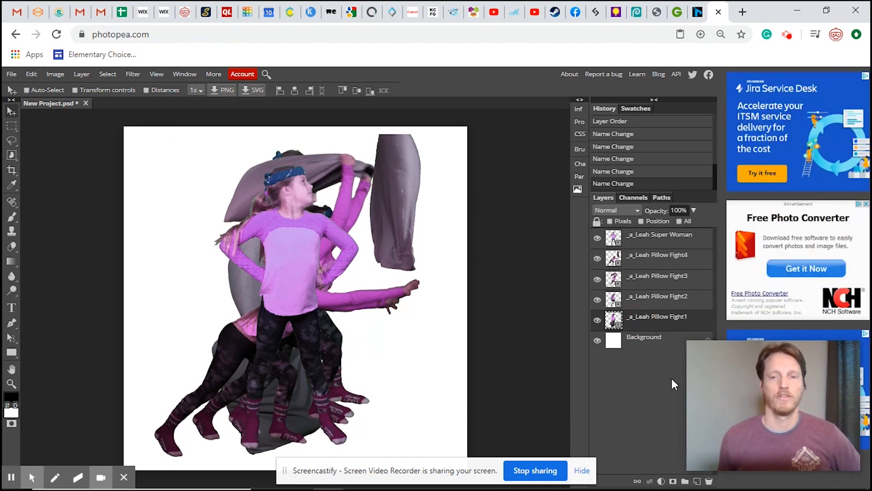
mouse_move(61, 122)
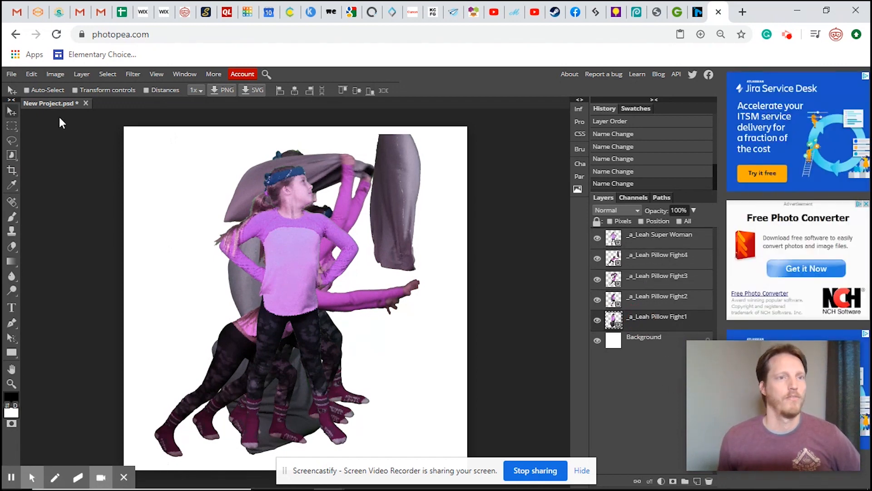
Export the animation as a GIF scaled to 50% and preview it with reverse frames off
left_click(10, 74)
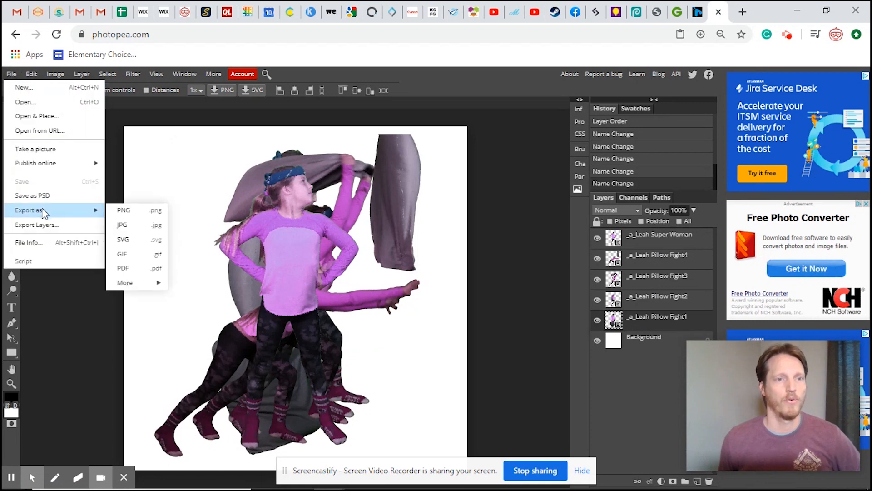
left_click(122, 254)
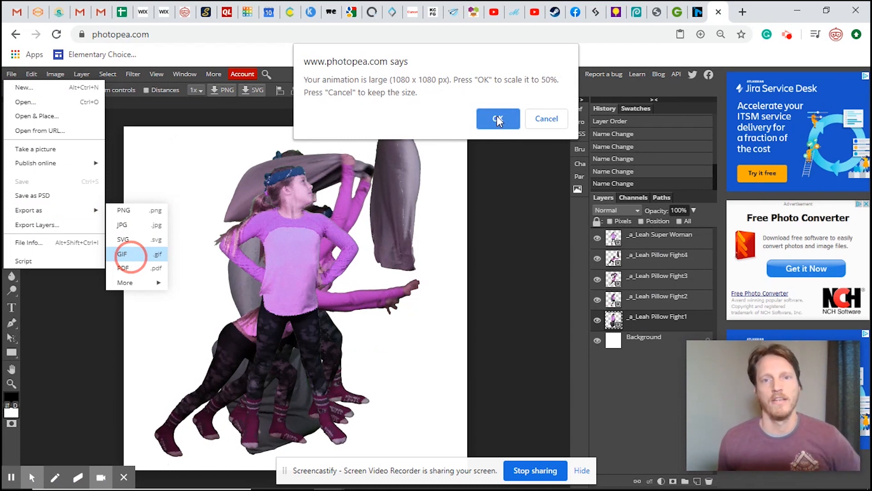
left_click(497, 119)
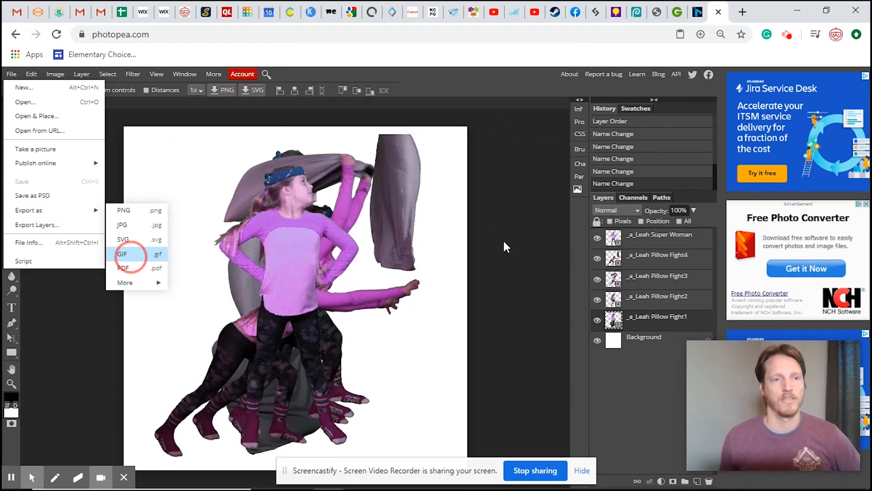
left_click(122, 254)
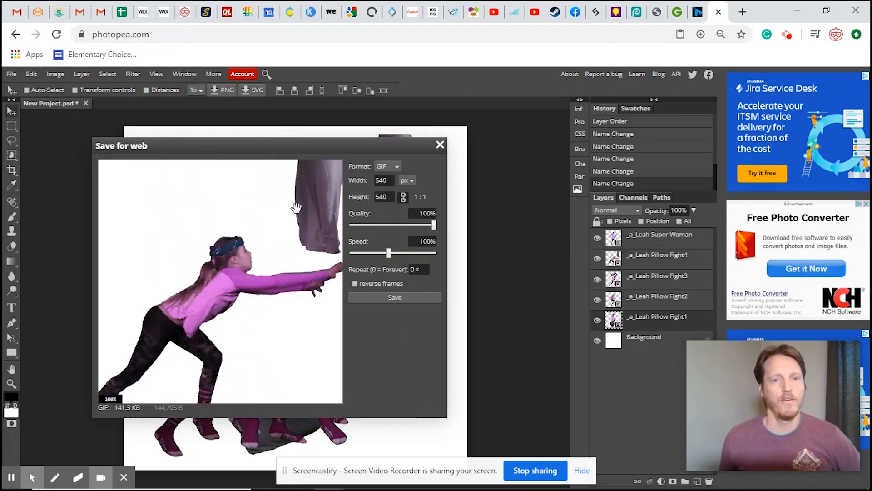
mouse_move(305, 375)
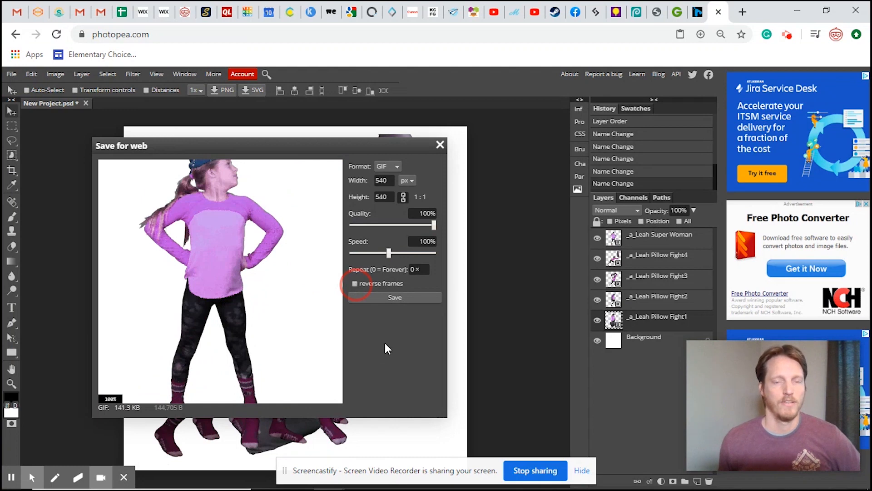
left_click(355, 284)
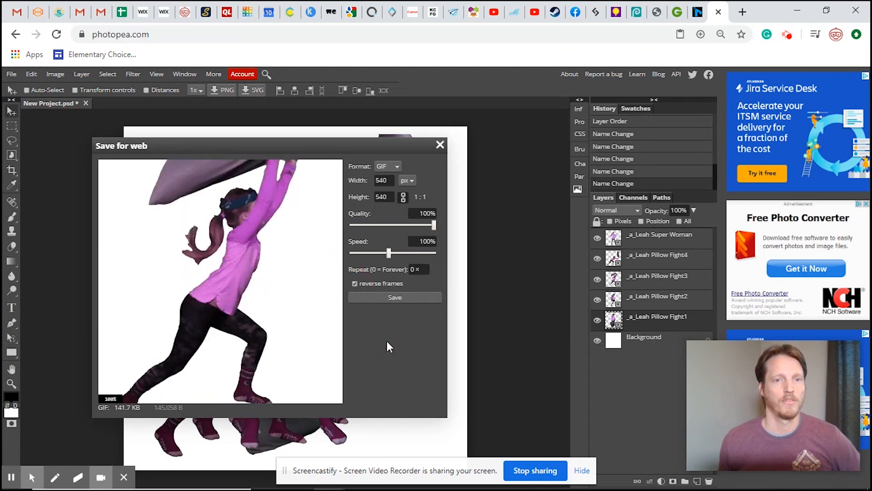
left_click(355, 283)
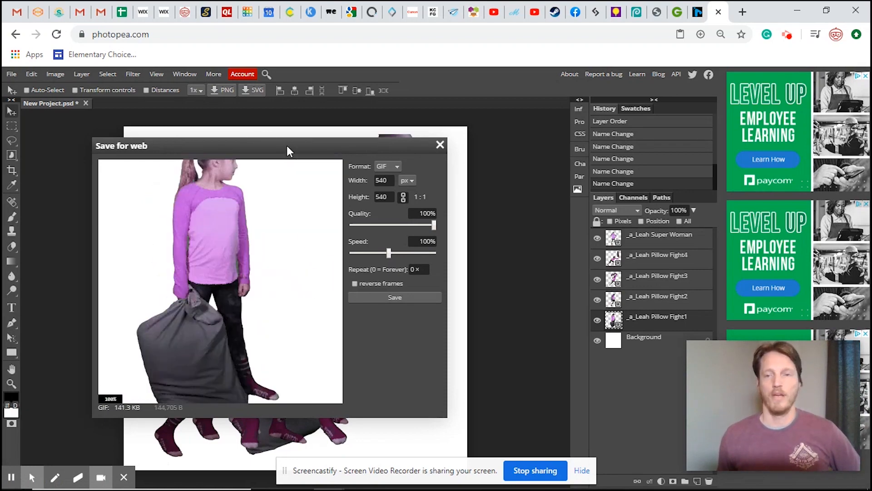
mouse_move(394, 164)
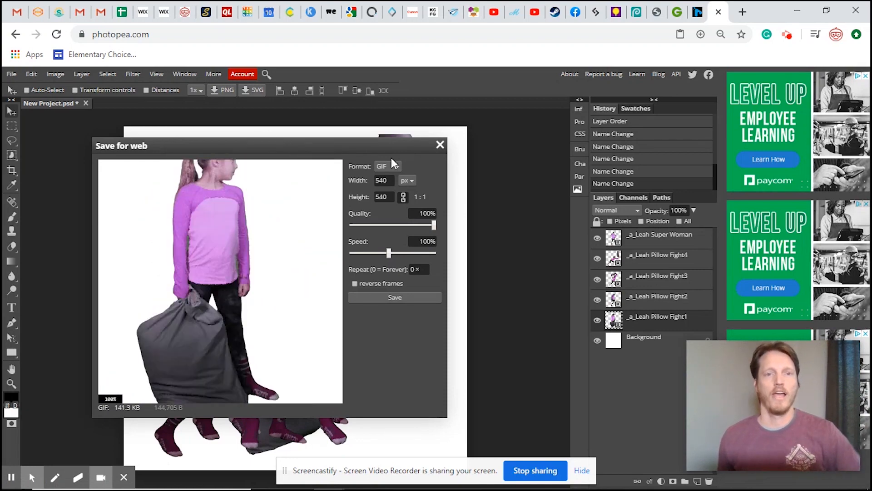
Close the GIF preview and add frame durations to Pillow Fight1 and Pillow Fight2 (500)
left_click(441, 145)
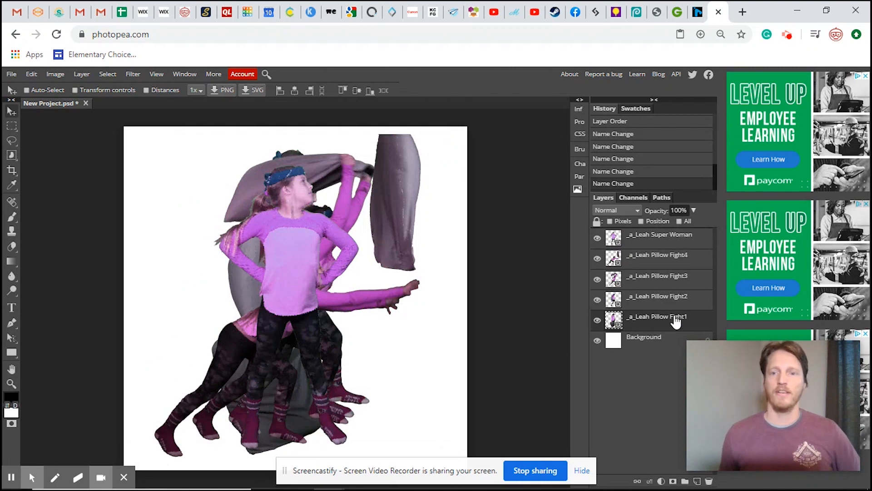
double_click(657, 317)
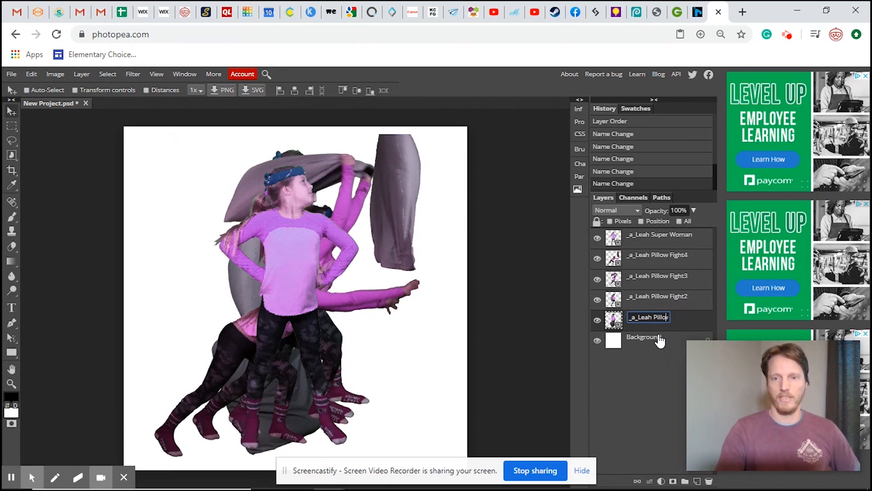
type("Pillow Fight1,10")
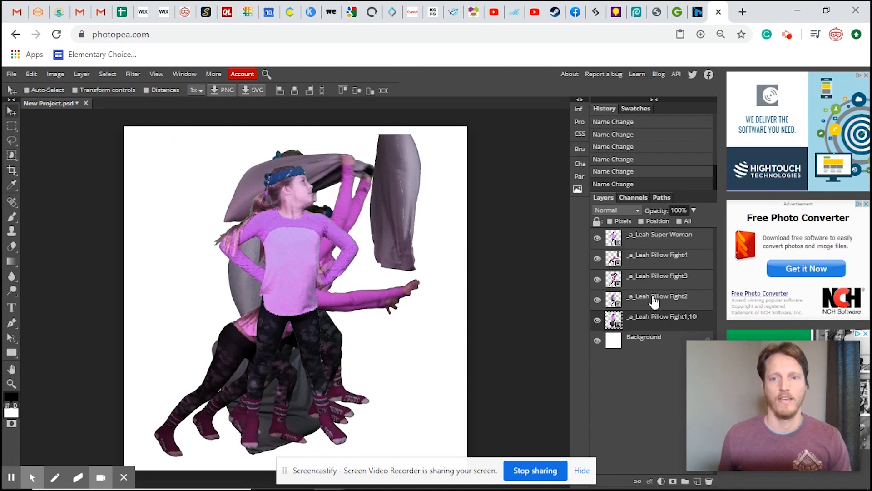
double_click(656, 296)
type(",")
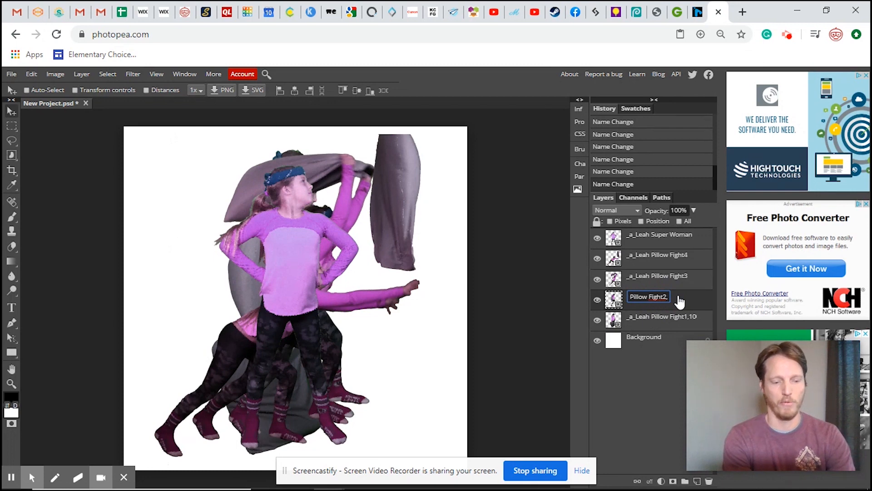
type("500")
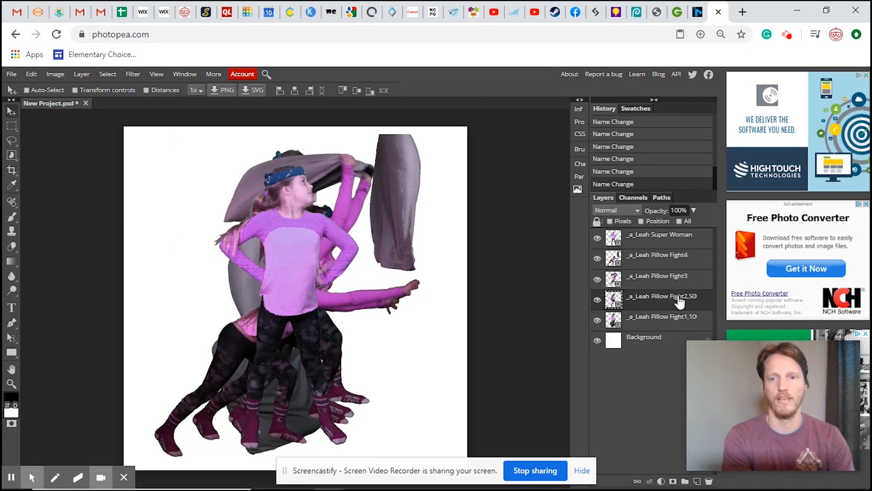
Add comma-separated frame durations to the Pillow Fight3, Pillow Fight4 and Super Woman layer names
double_click(657, 276)
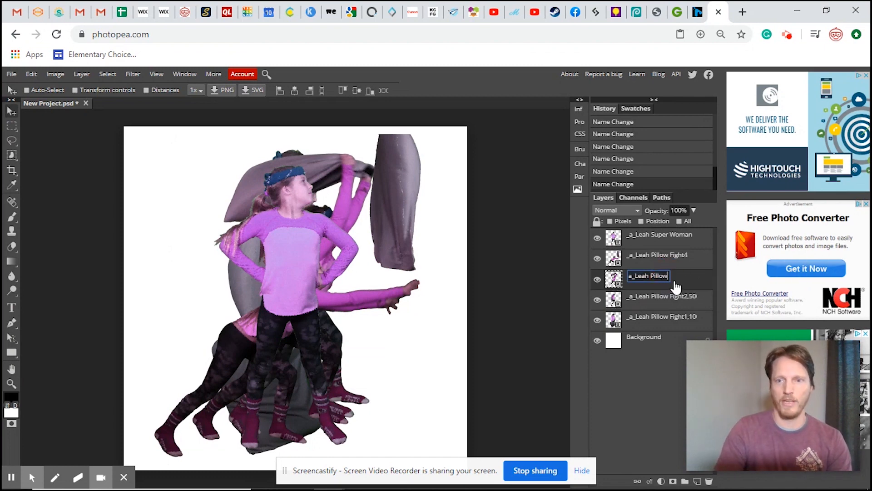
type("Pillow Fight3")
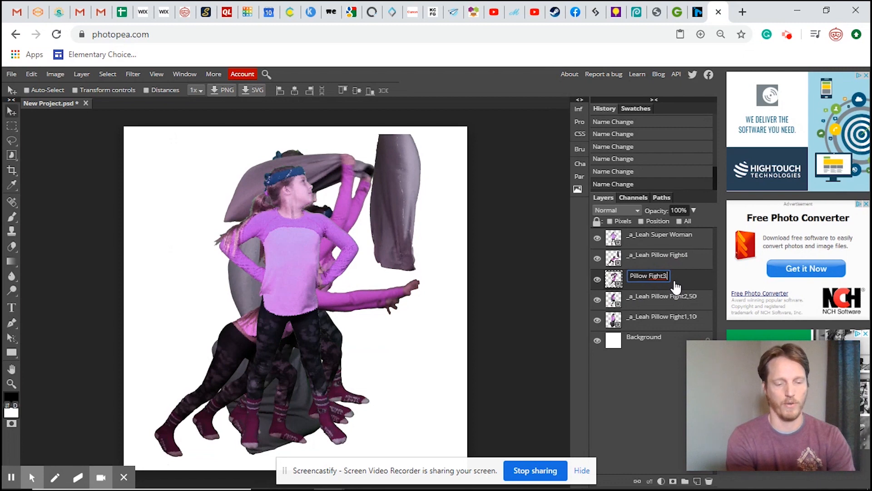
type(",50")
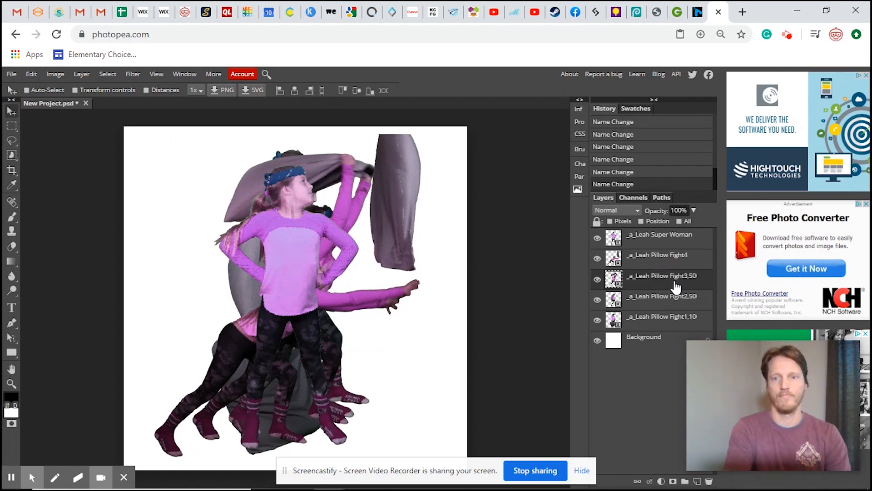
double_click(657, 254)
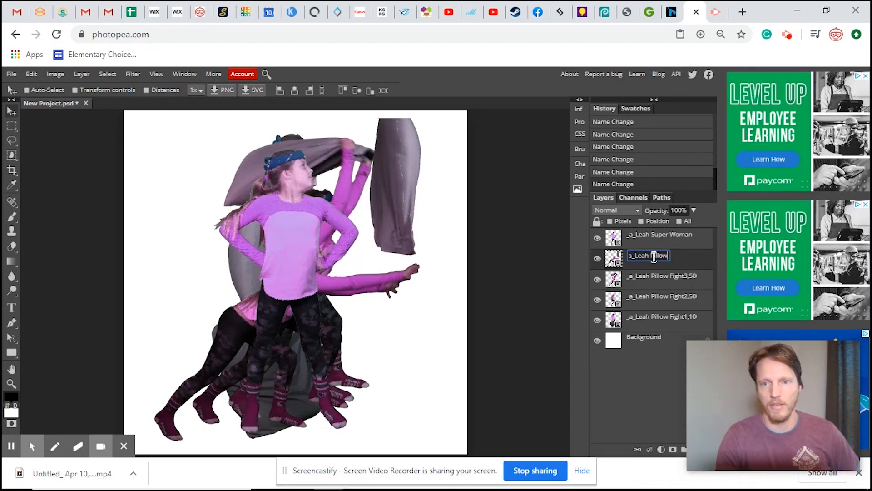
type("Pillow Fight4,50")
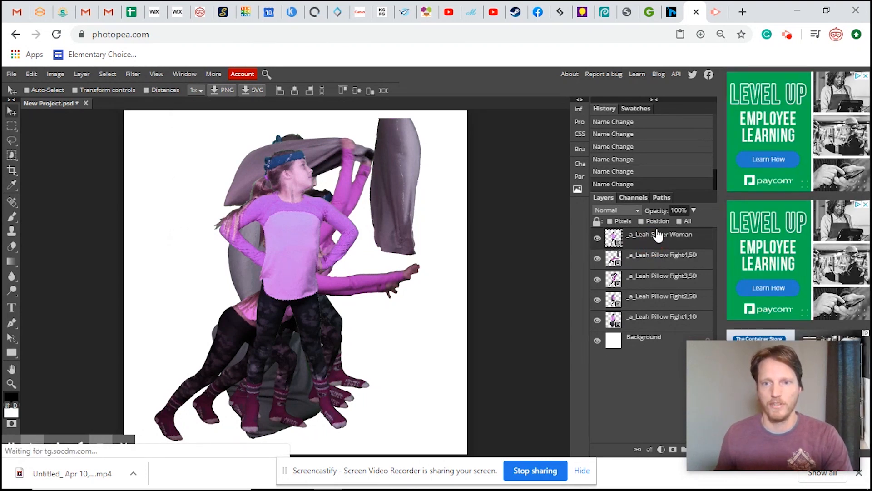
double_click(659, 235)
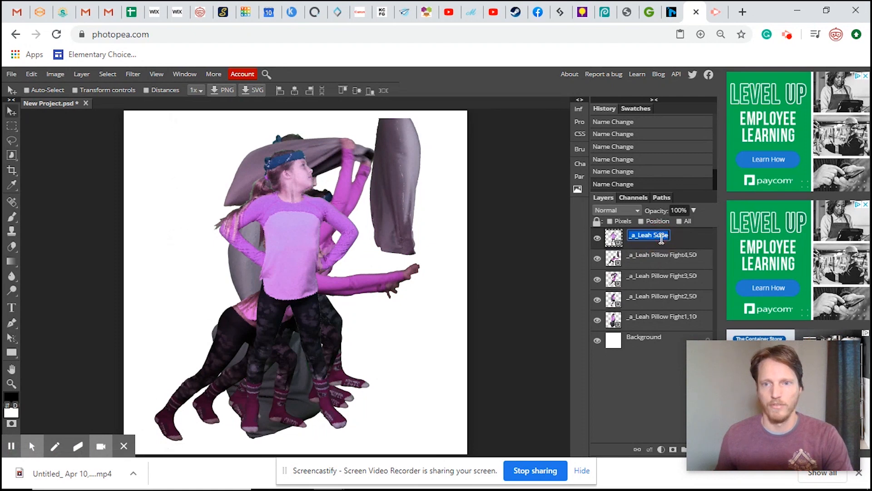
type("Super Woman,5")
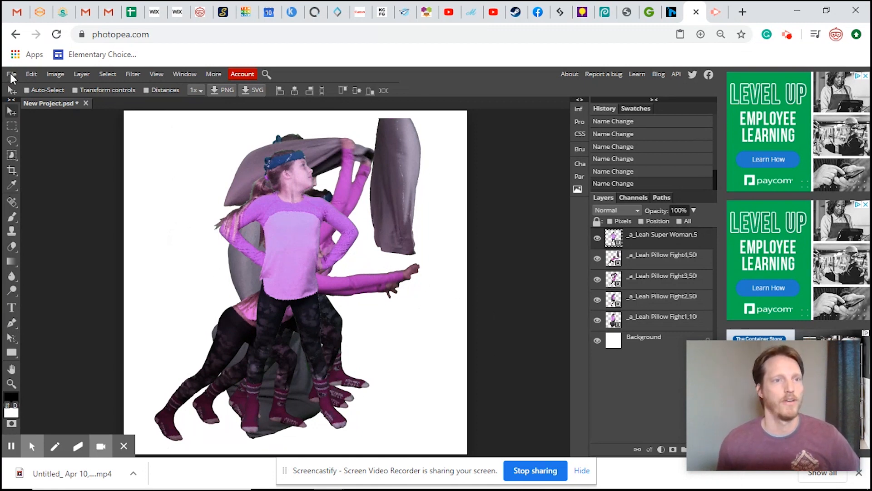
left_click(10, 74)
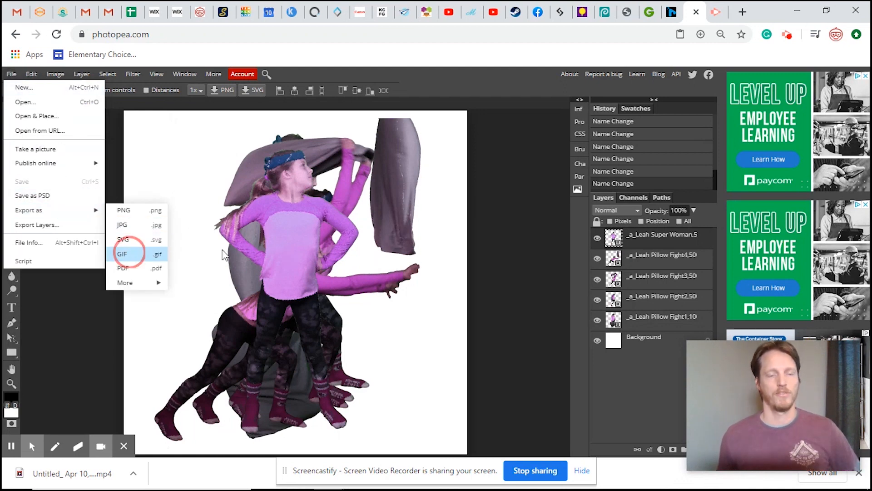
left_click(122, 254)
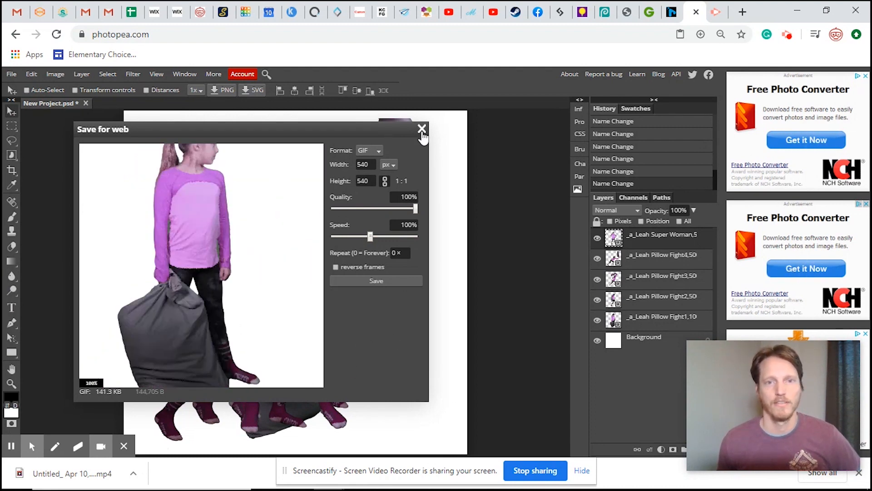
left_click(422, 129)
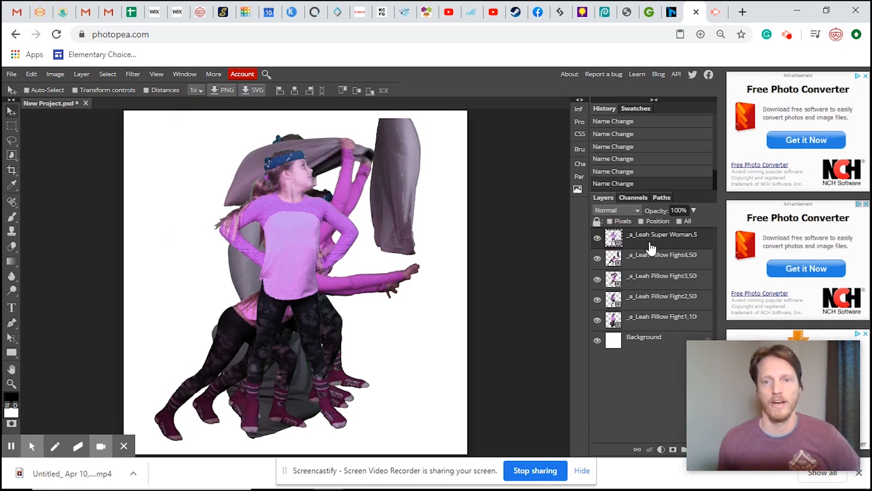
Change the Super Woman layer's frame timing from 5 to 2
double_click(661, 235)
type("2")
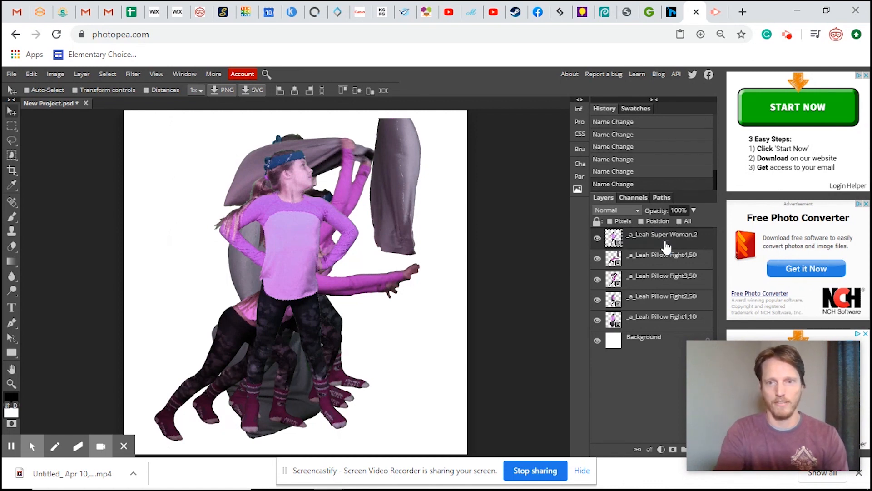
mouse_move(382, 187)
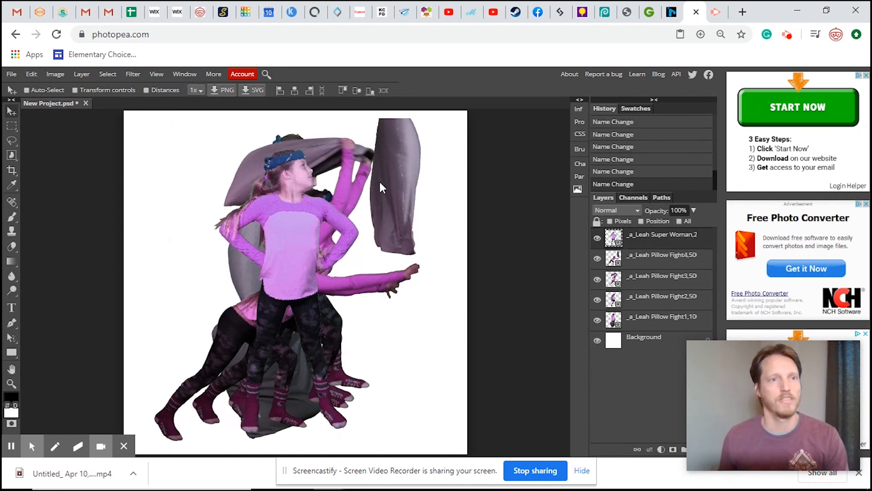
left_click(11, 74)
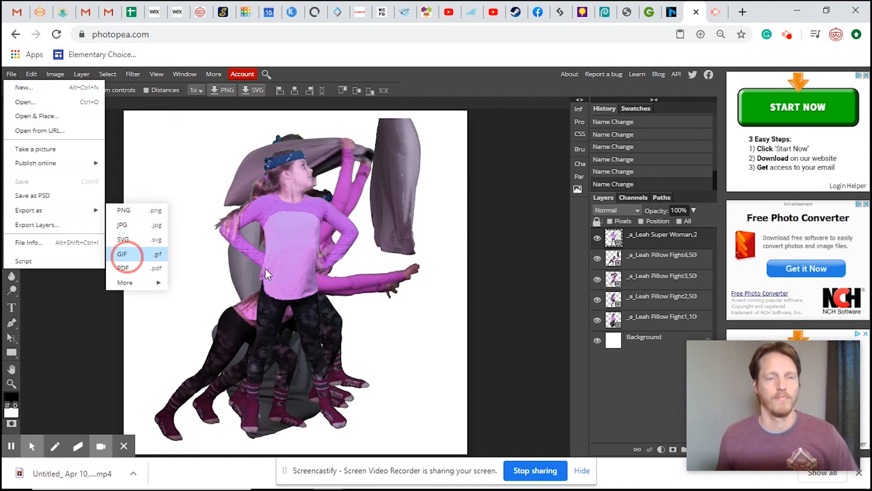
left_click(122, 254)
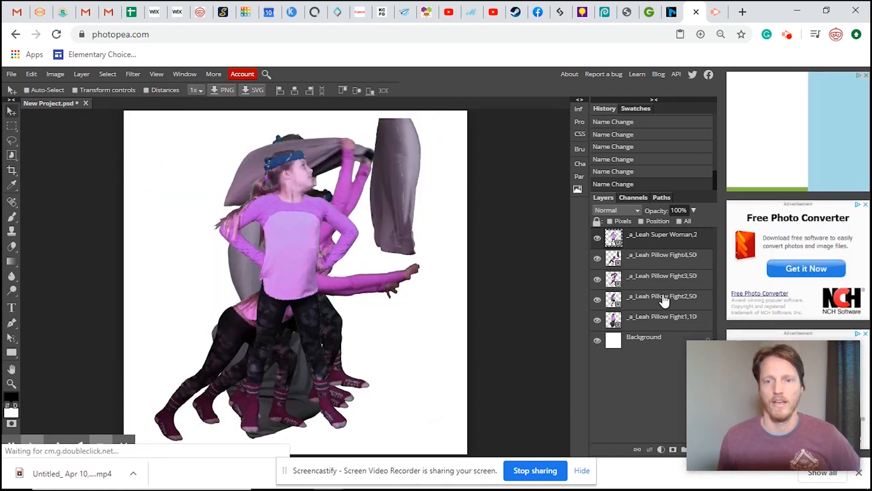
Change the Pillow Fight2, Fight3 and Fight4 layer timings to 300 ms
left_click(661, 296)
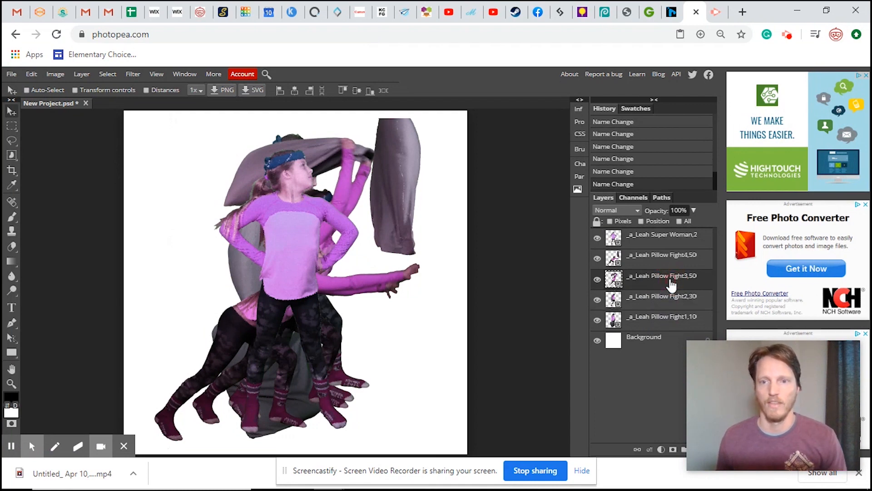
double_click(662, 275)
type("0")
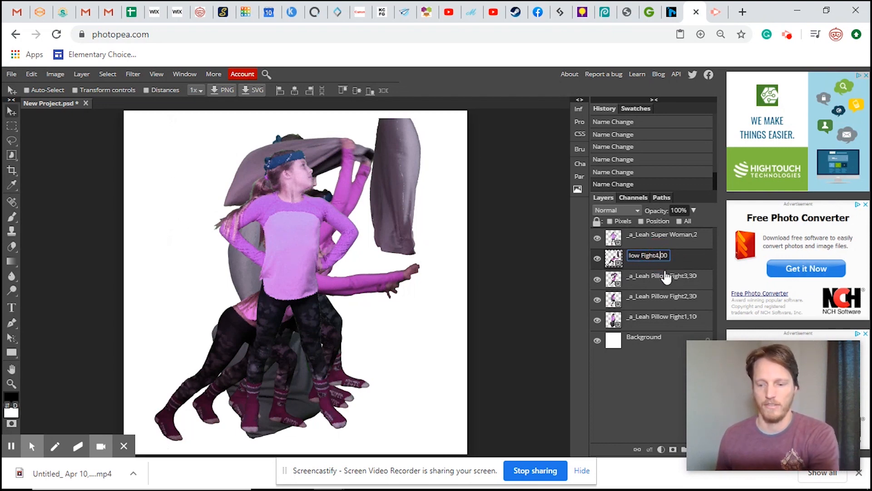
key("Enter")
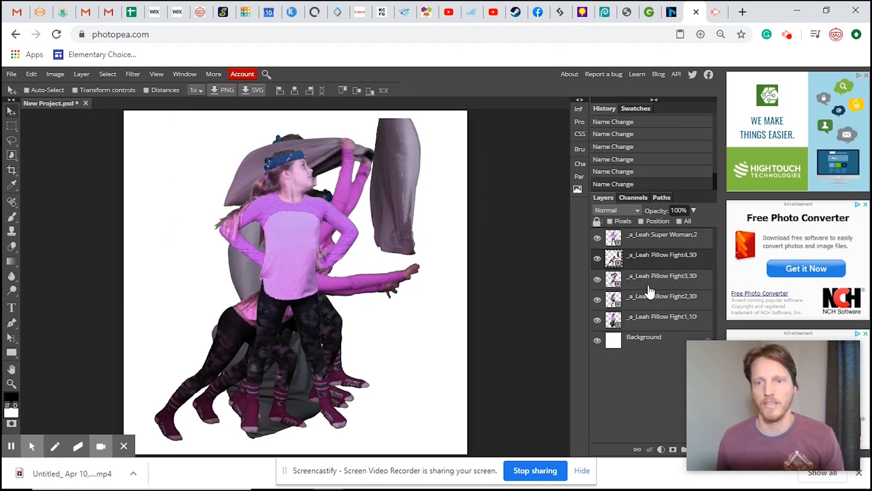
Bring up the GIF export settings from File > Export as
left_click(11, 74)
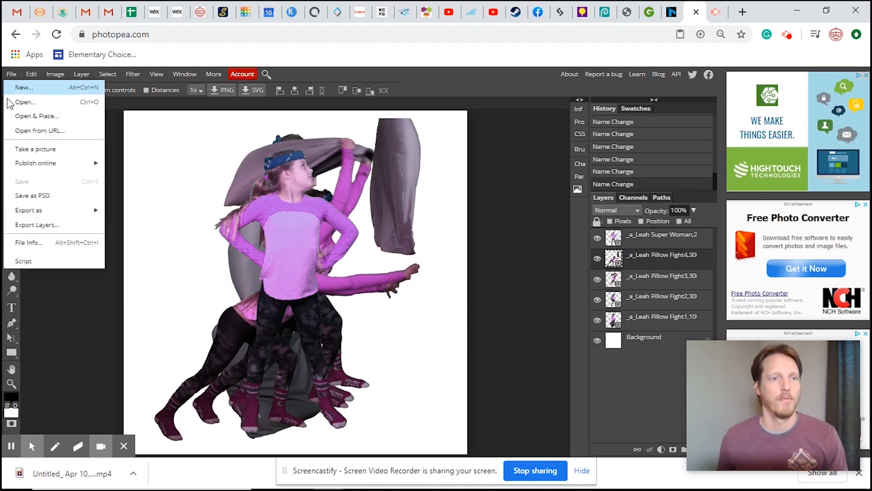
mouse_move(28, 210)
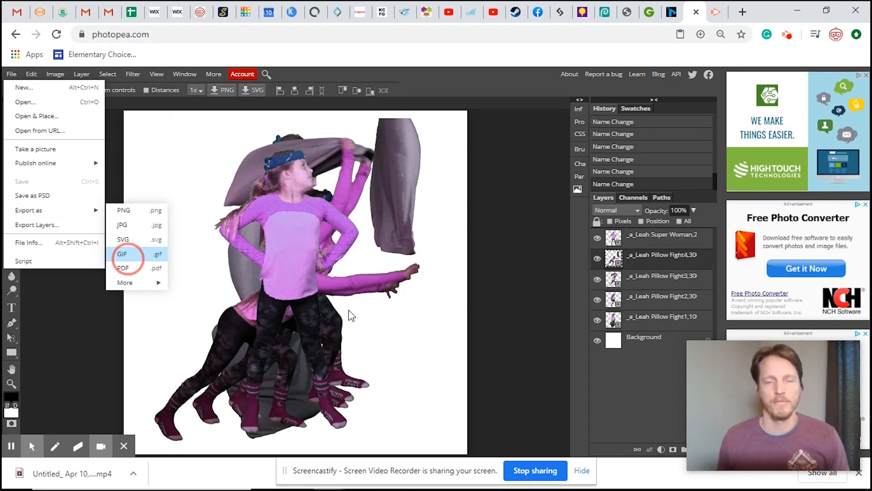
mouse_move(378, 320)
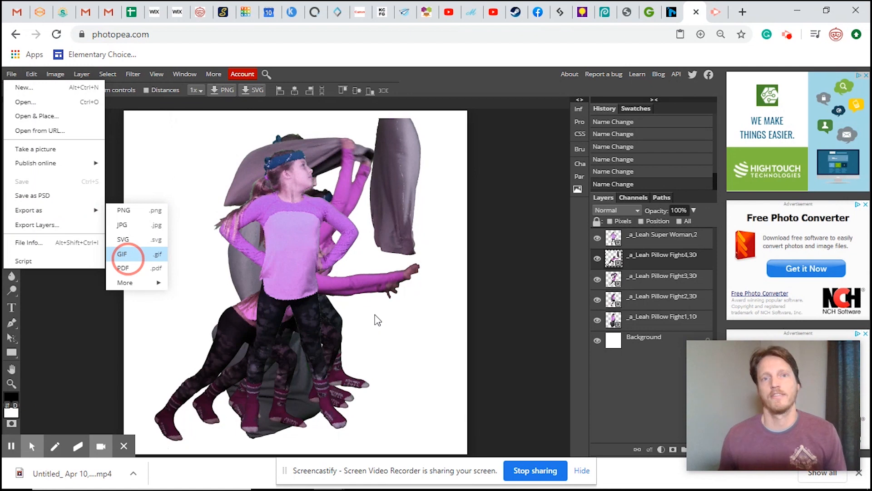
left_click(122, 254)
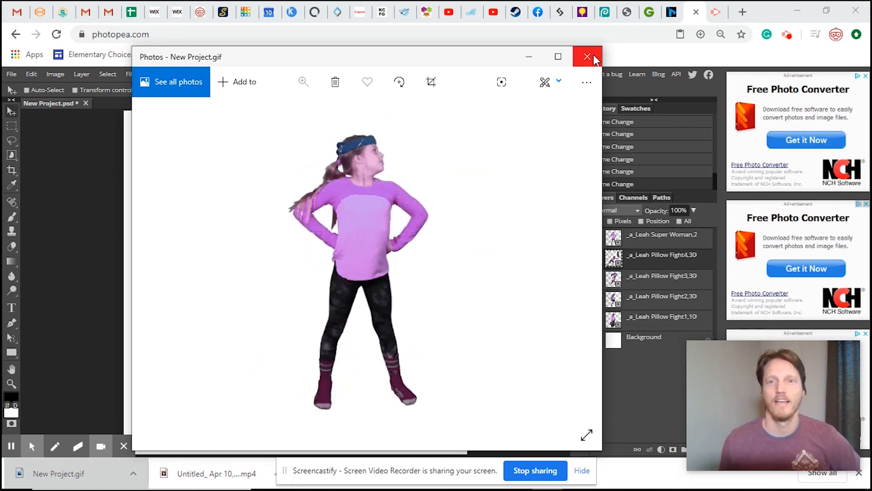
Close the exported GIF viewer and show Screencastify's in-progress recording controls
left_click(587, 57)
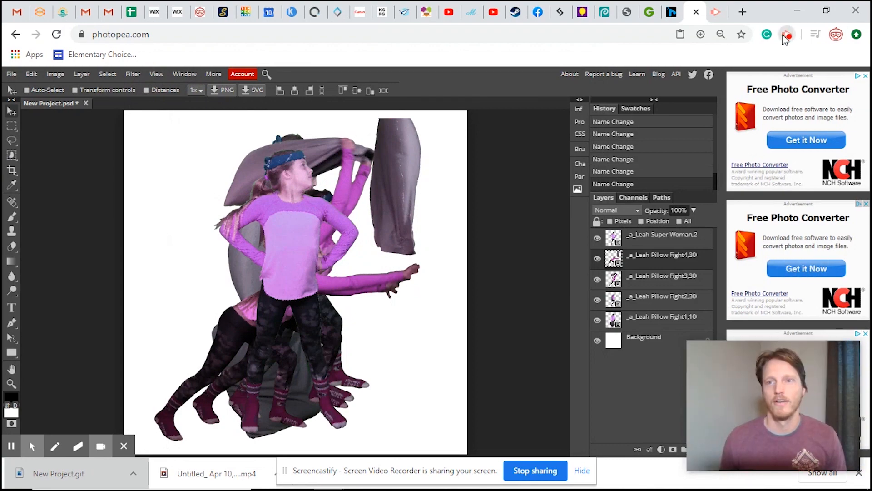
left_click(786, 34)
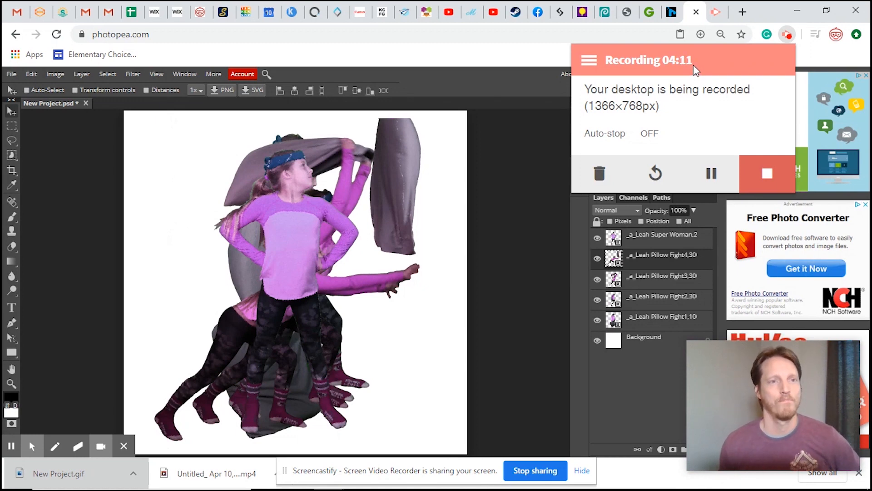
mouse_move(701, 79)
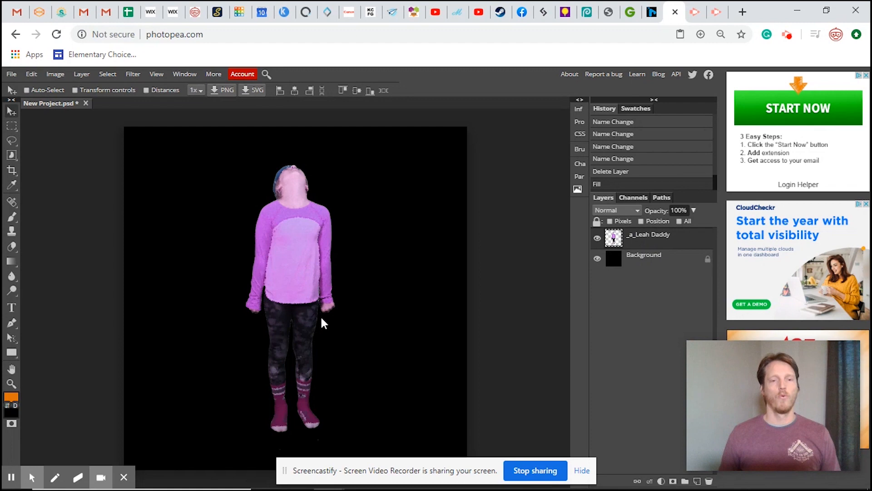
mouse_move(451, 353)
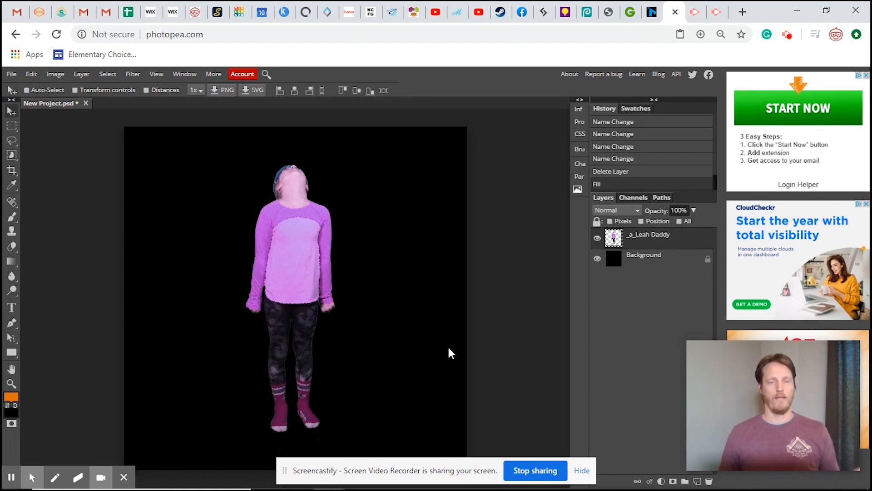
mouse_move(528, 333)
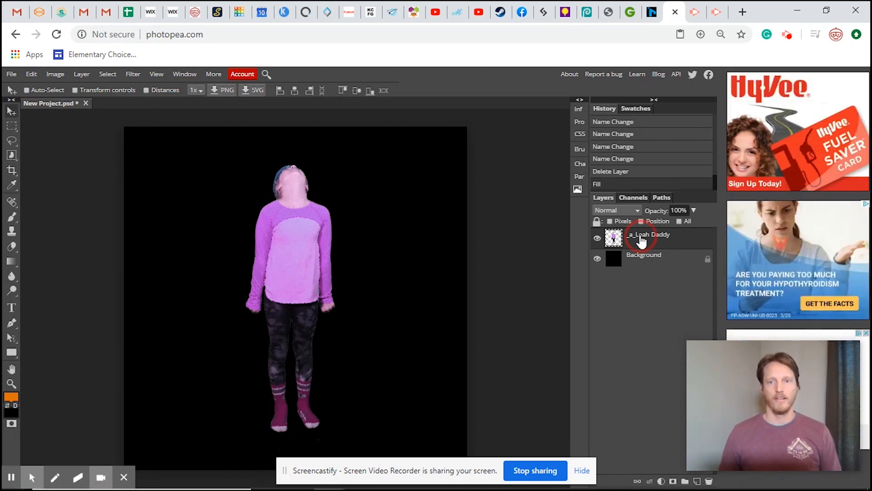
Rename the upward-looking girl's layer to 'Leah Daddy'
double_click(649, 234)
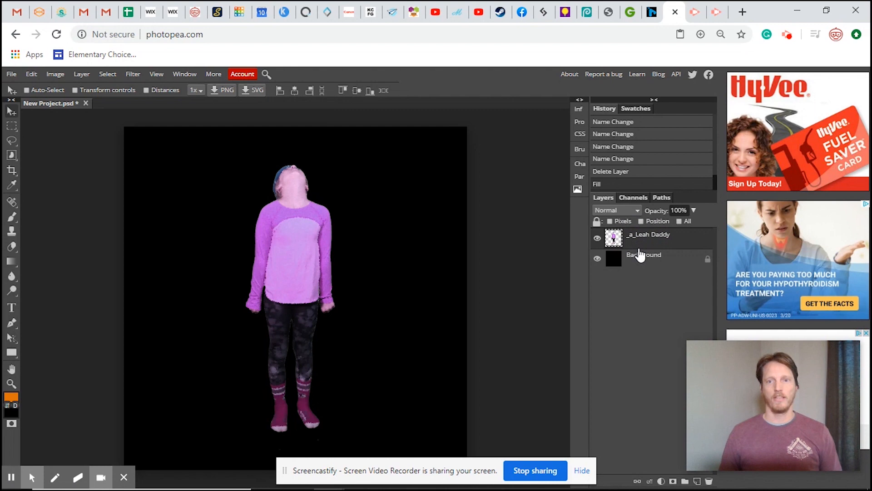
double_click(649, 234)
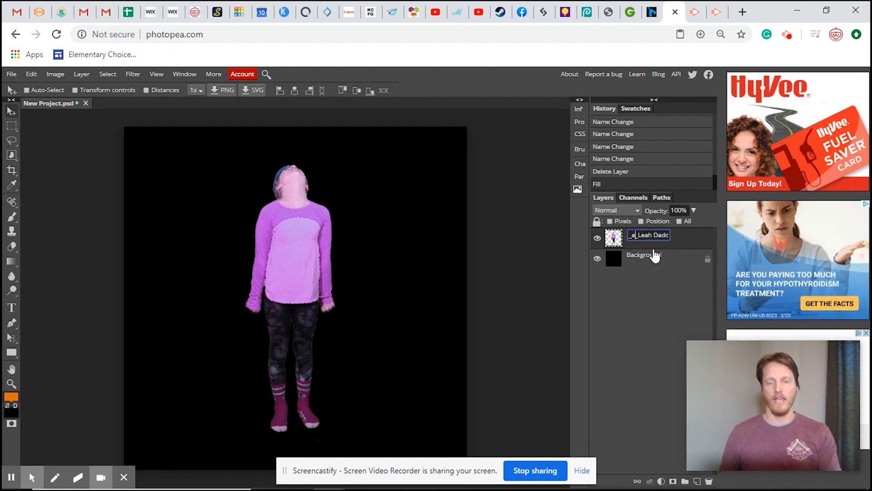
type("Leah Daddy")
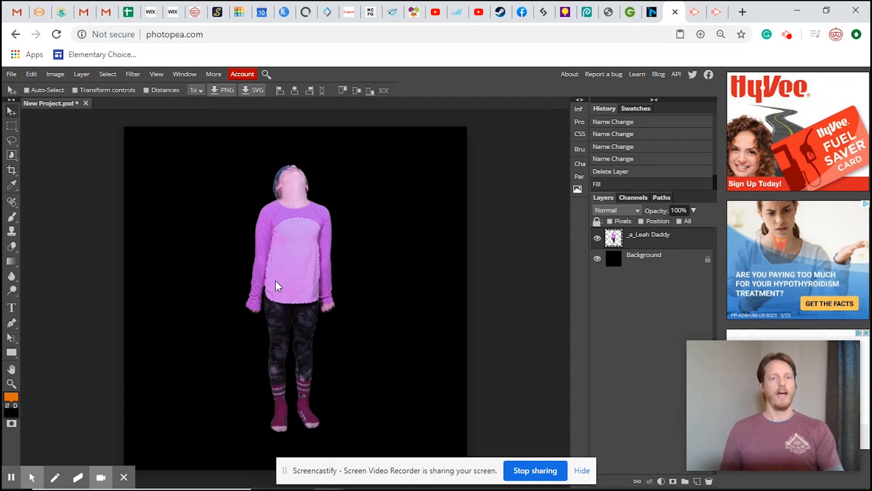
mouse_move(294, 288)
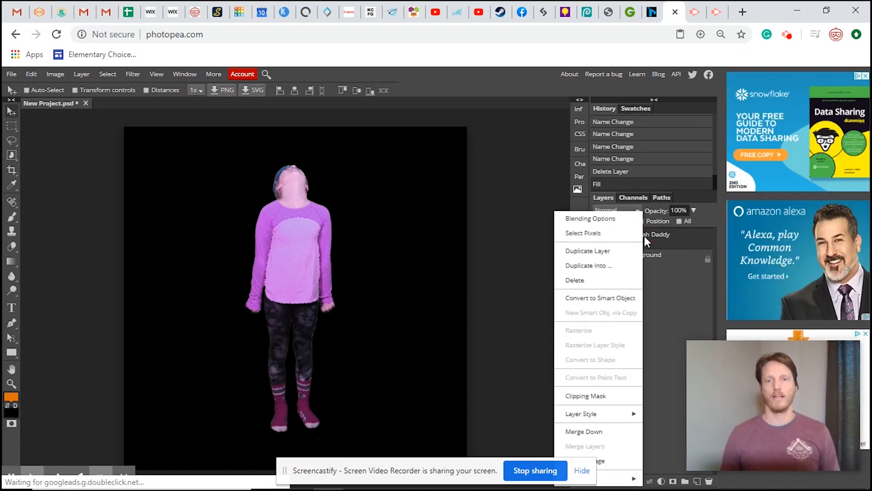
Duplicate the Leah Daddy layer, hide the original, and brush orange fire under her feet
left_click(587, 250)
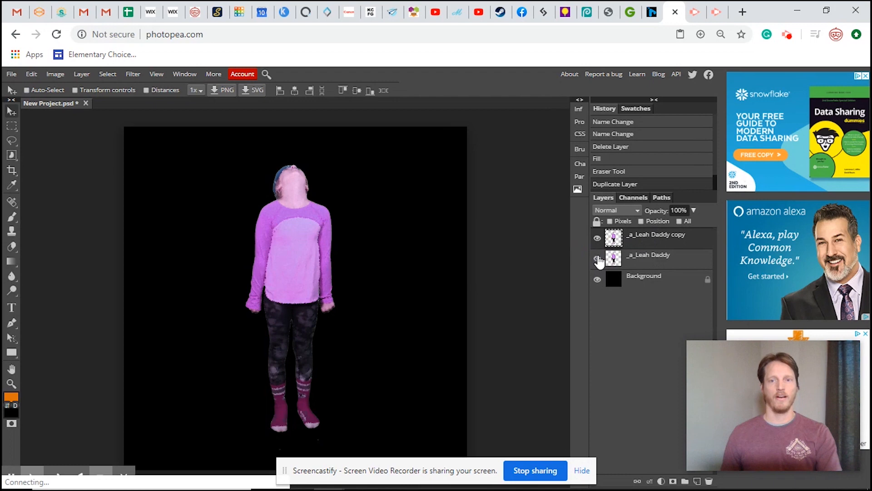
left_click(597, 255)
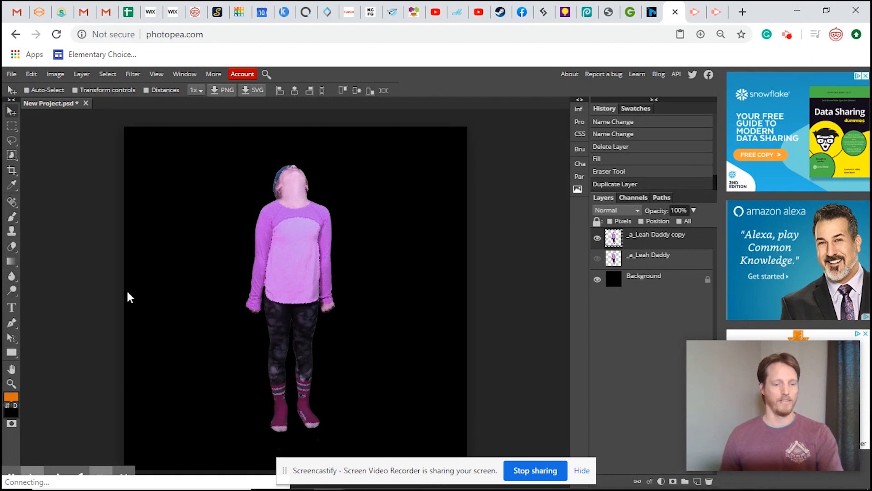
mouse_move(10, 217)
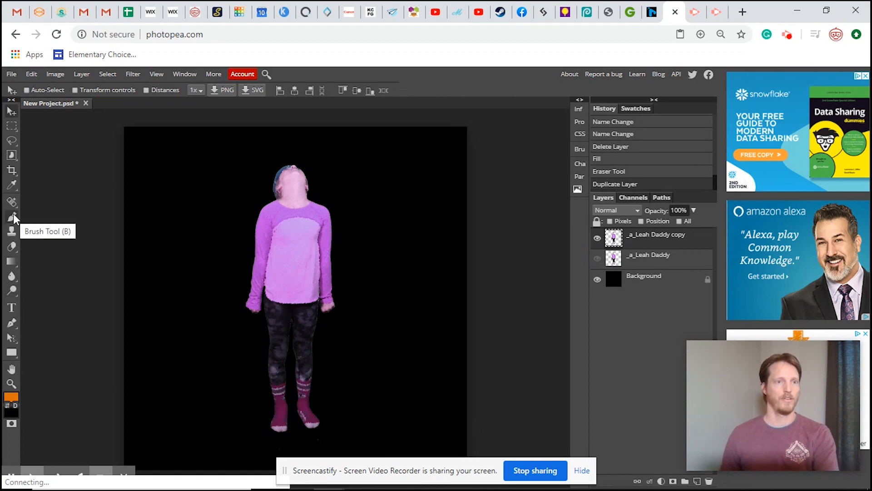
mouse_move(163, 380)
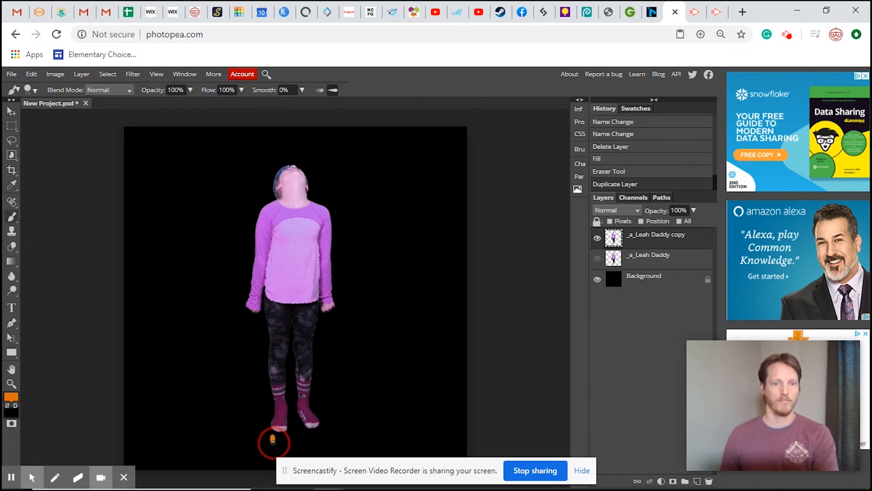
left_click_drag(272, 442, 317, 445)
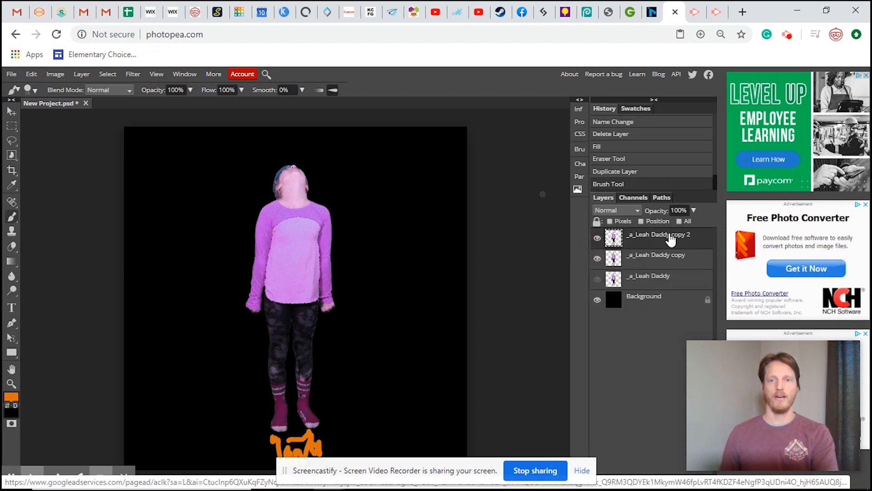
Create Leah Daddy copies 3 and 4, raised higher with longer flames, earlier copies hidden
left_click(598, 261)
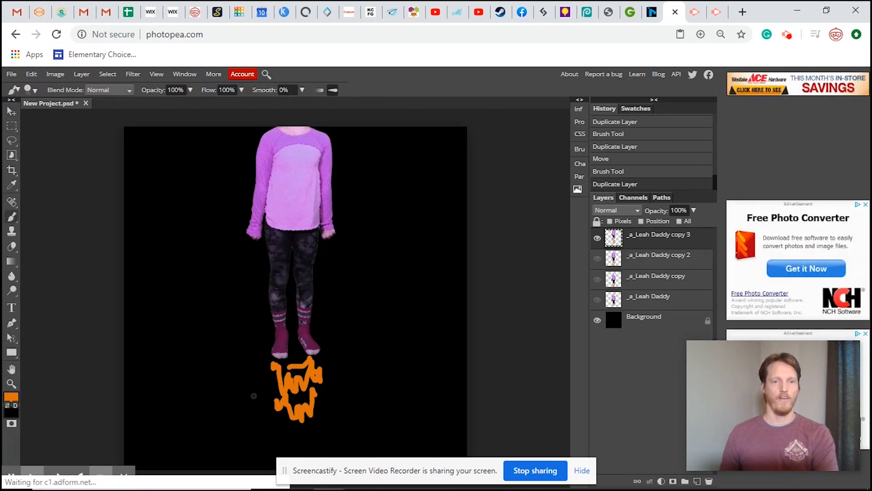
left_click_drag(300, 412, 306, 445)
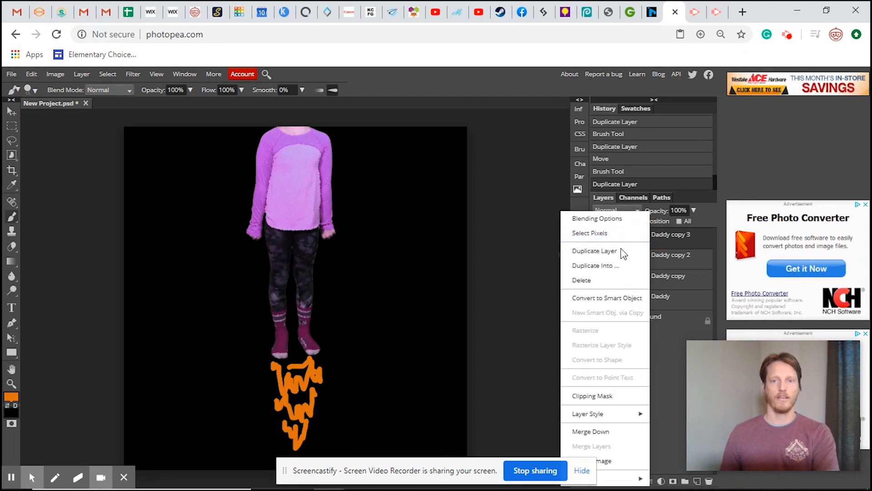
left_click(595, 250)
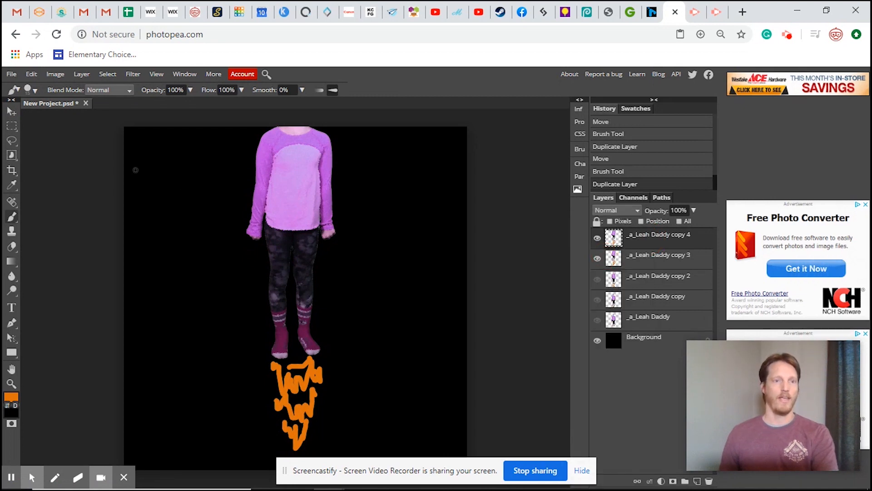
left_click(598, 258)
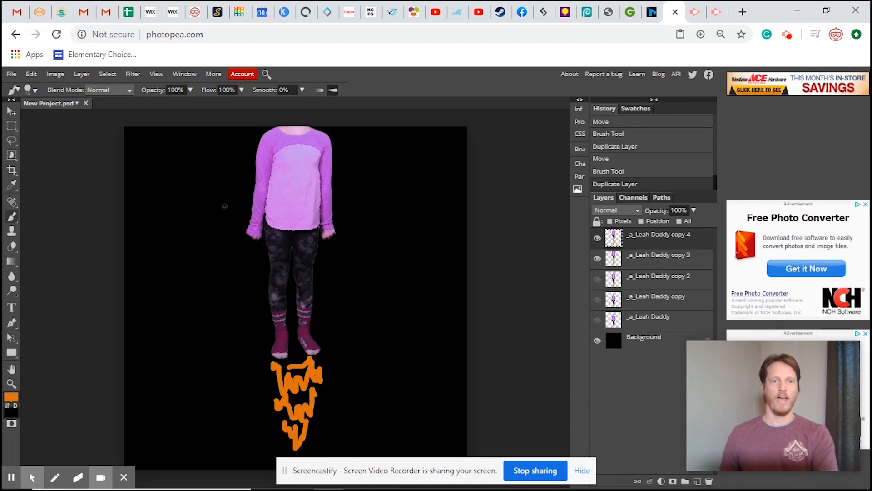
left_click(11, 111)
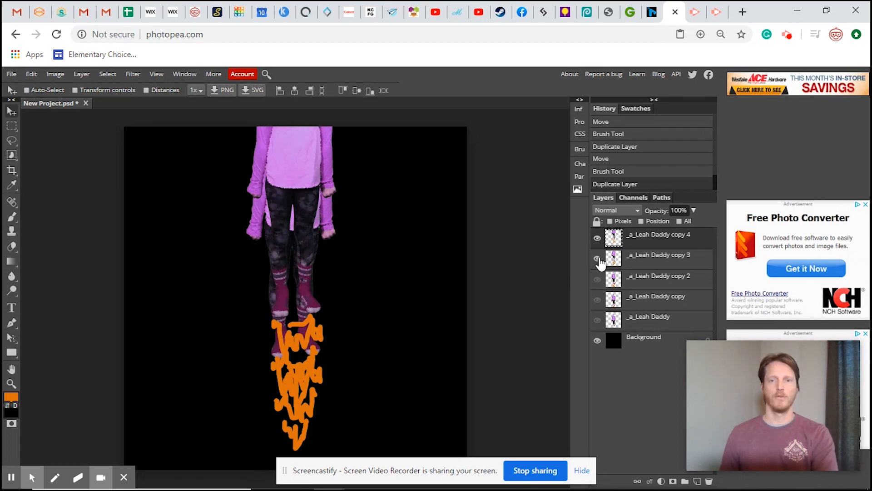
left_click(597, 258)
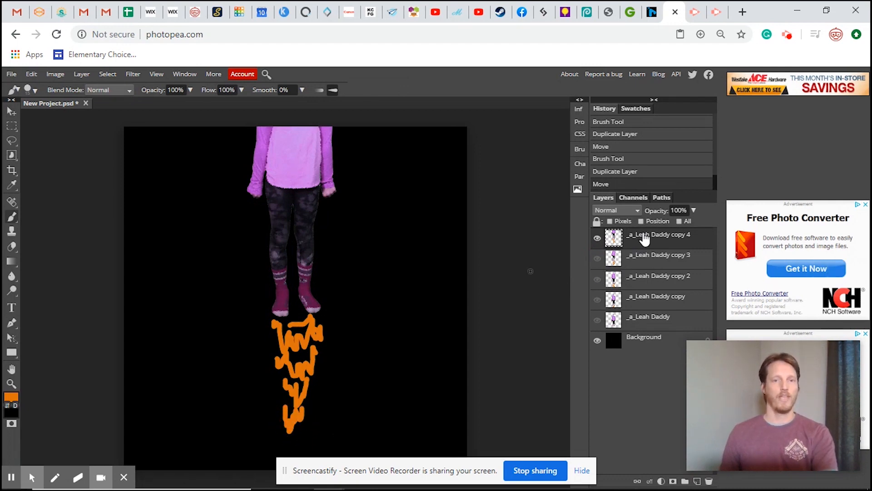
Keep duplicating and raising frames up to copy 8, until the girl leaves the canvas
right_click(659, 235)
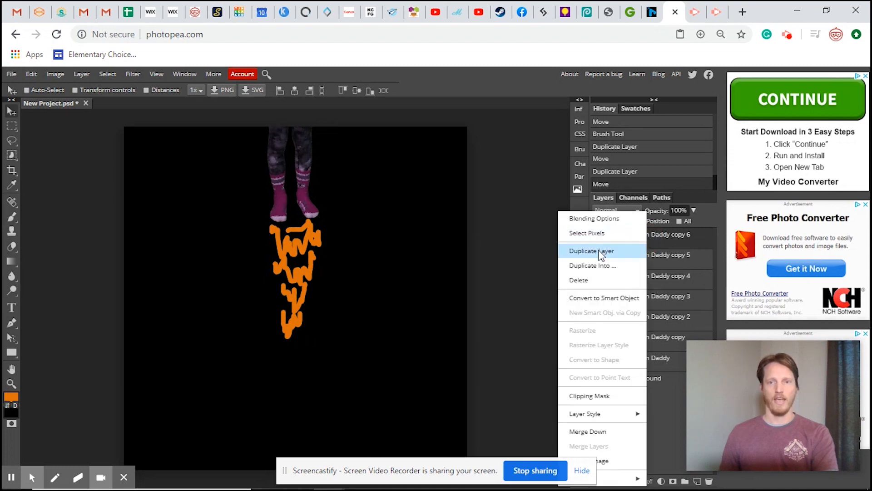
left_click(592, 251)
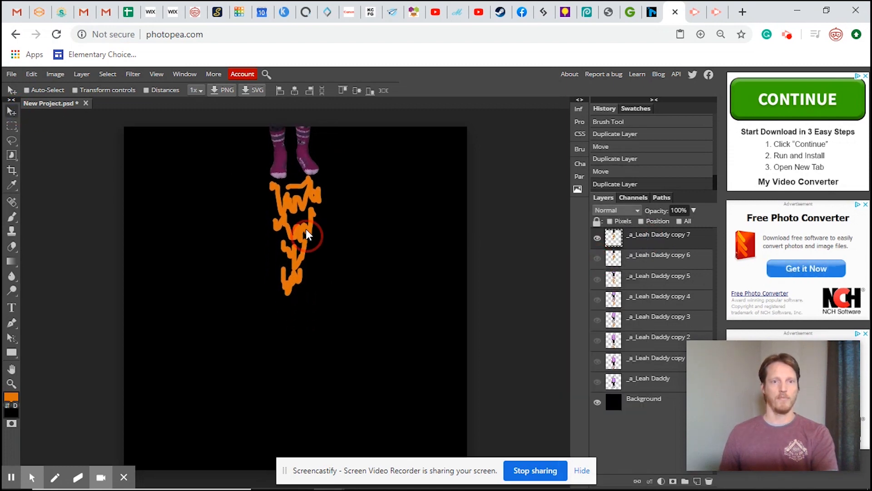
right_click(658, 234)
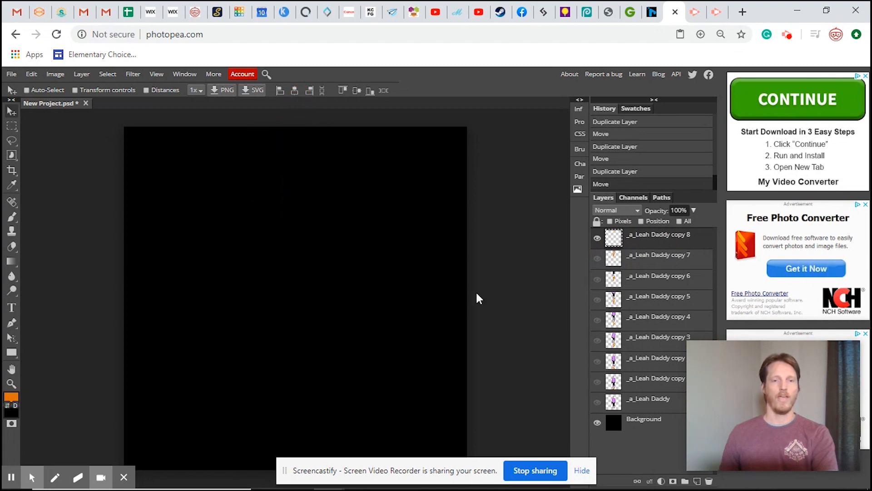
left_click(10, 74)
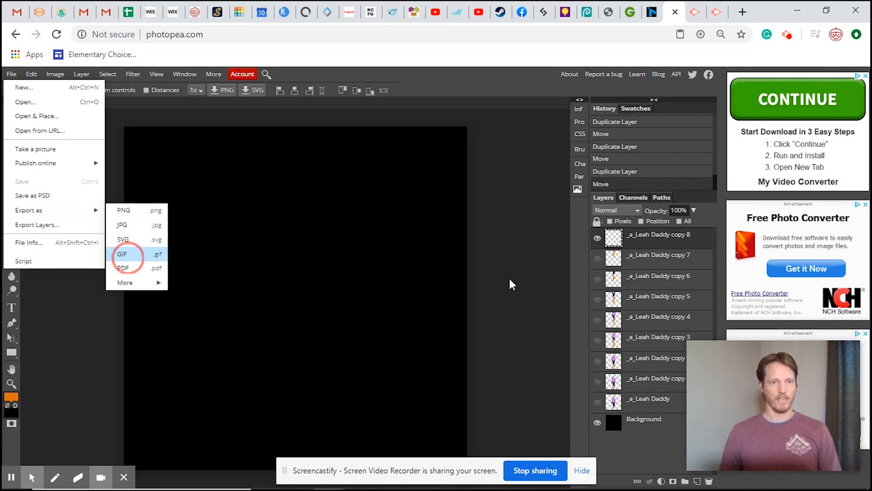
Export the blast-off animation as a GIF, saving it as New Project (2)
left_click(122, 253)
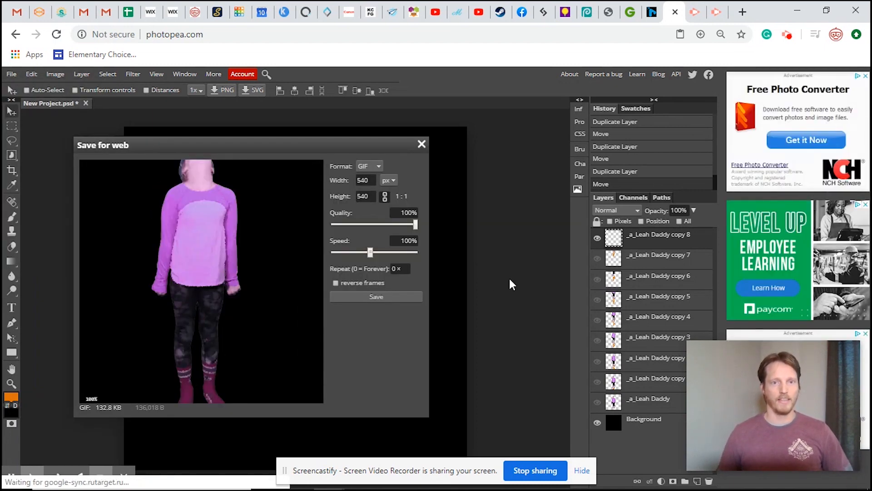
left_click(376, 296)
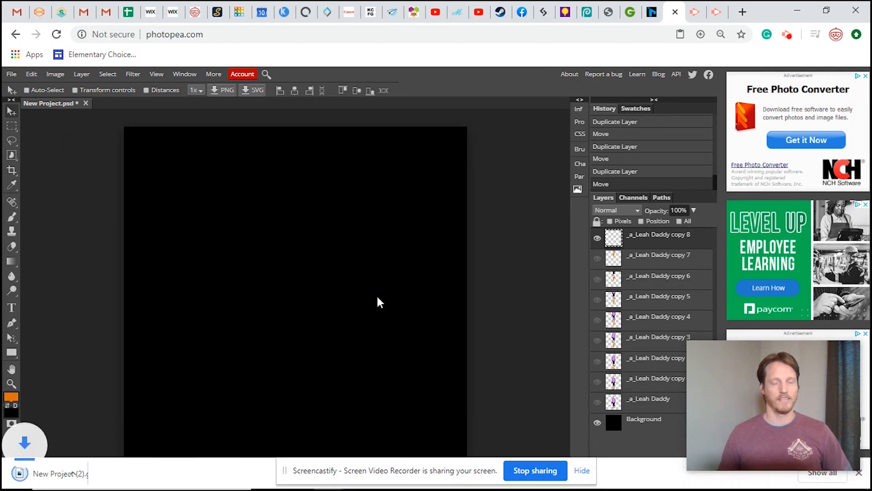